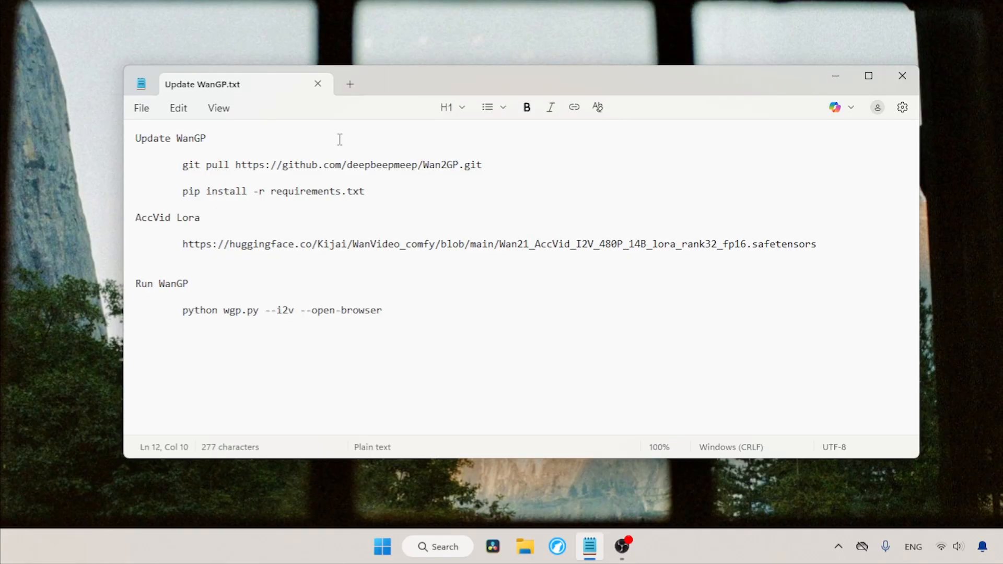
Launch Anaconda Prompt from Start search
text(anaconda Prompt)
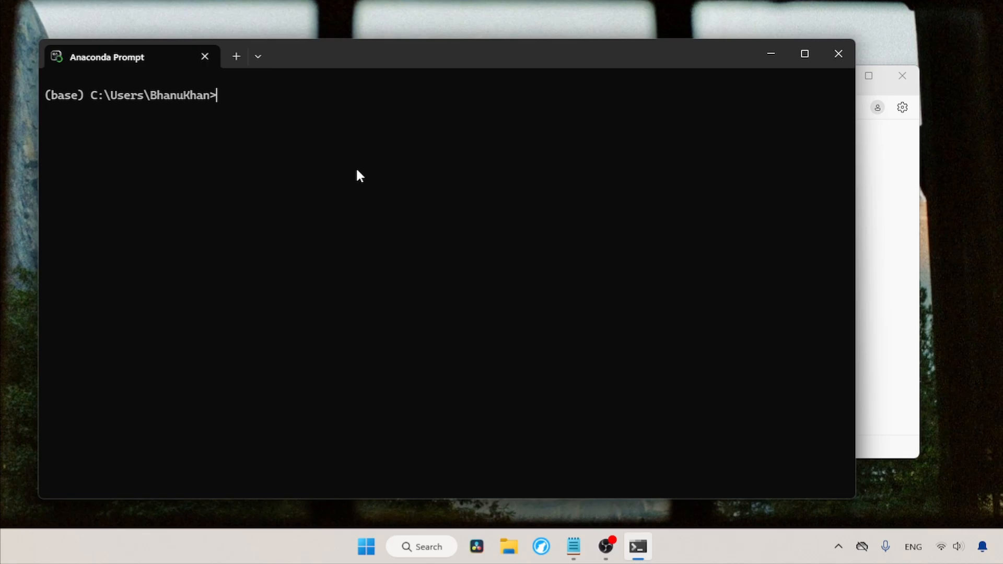
List conda environments and activate the wan2gp environment
text(conda env list)
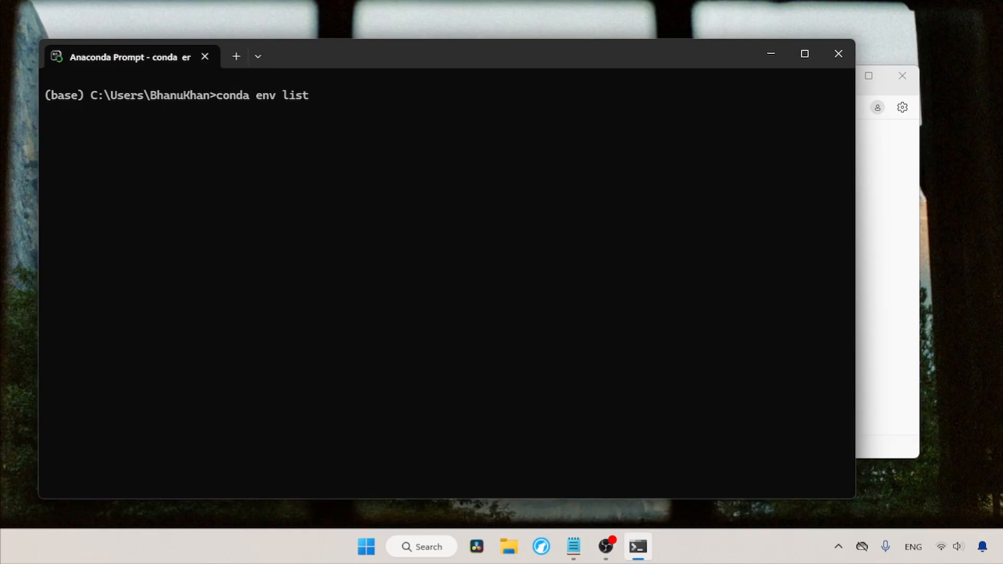
key(enter)
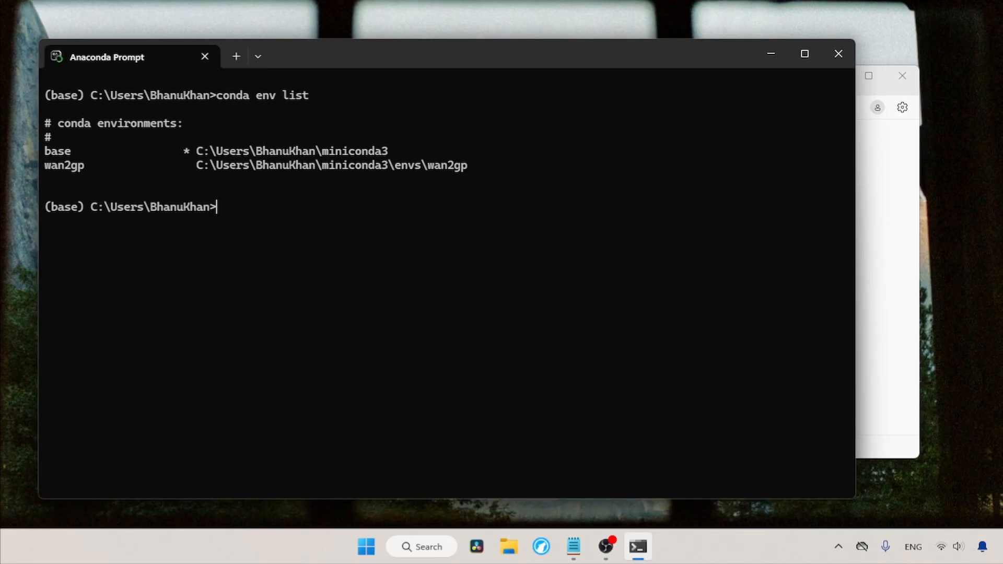
double_click(63, 165)
text(conda activate wan2gp)
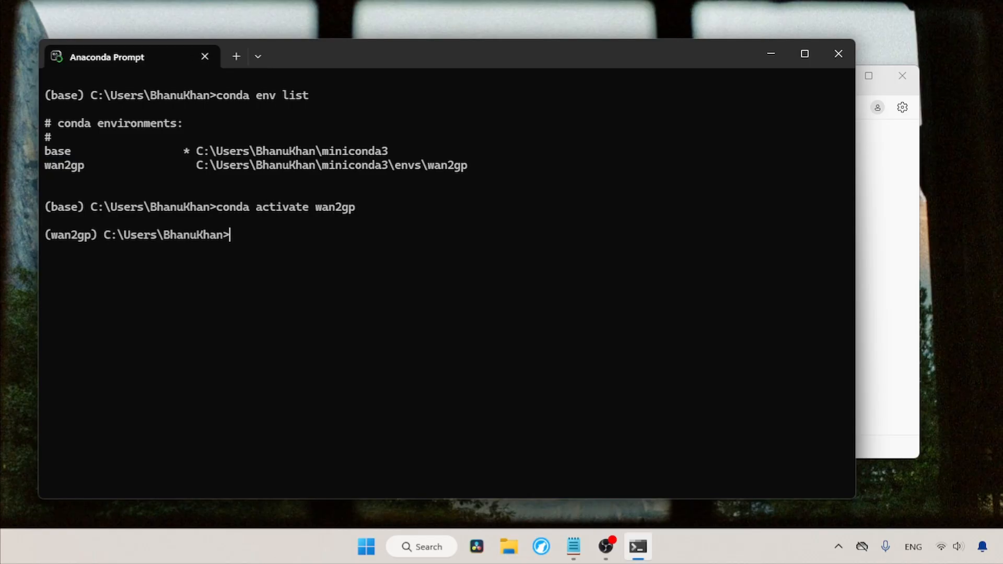
text(cd)
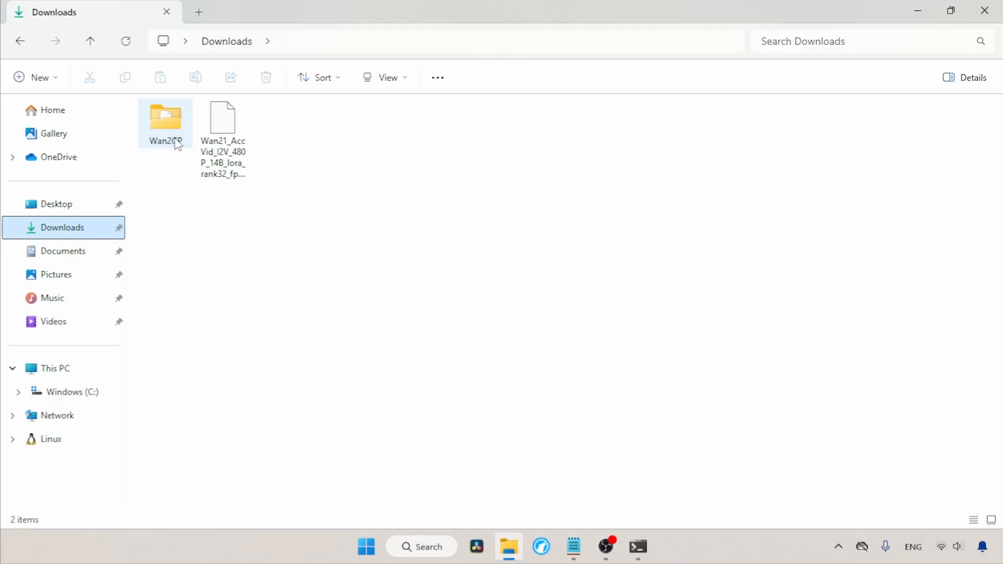
Enter the Wan2GP folder in Downloads and grab its path from the address bar
double_click(165, 120)
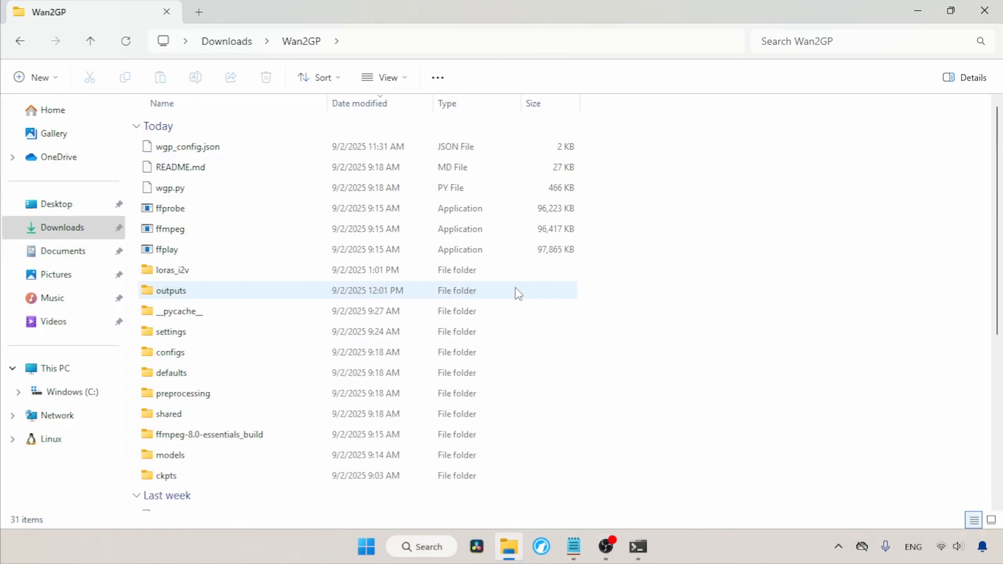
click(690, 306)
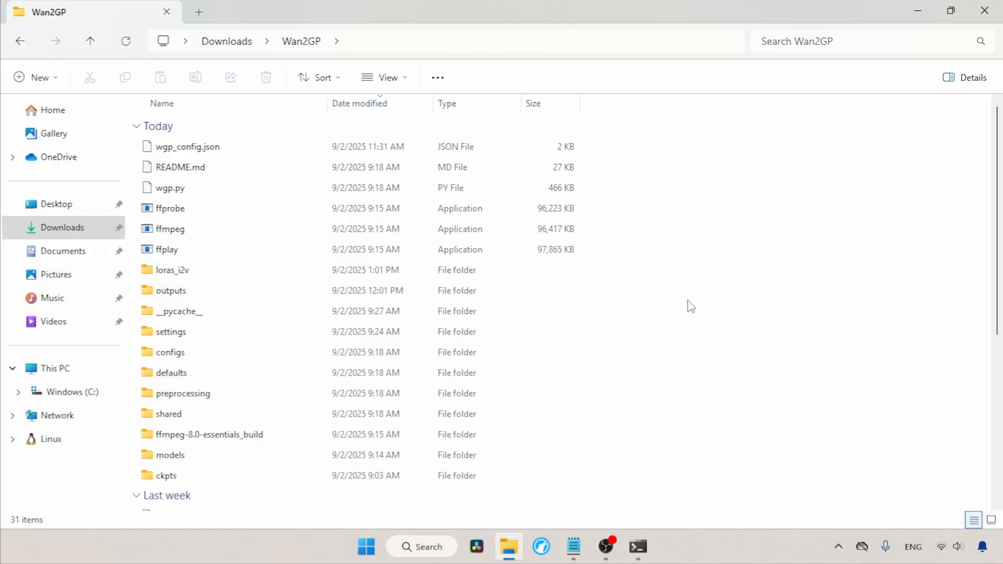
mouse_move(726, 270)
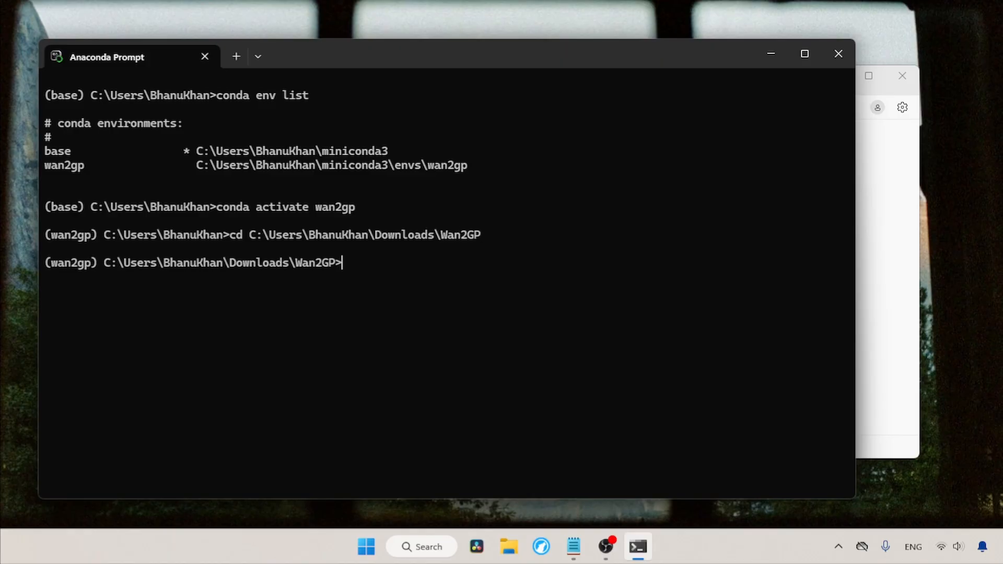
Run 'git pull' in the Wan2GP folder to update WanGP
text(git pu)
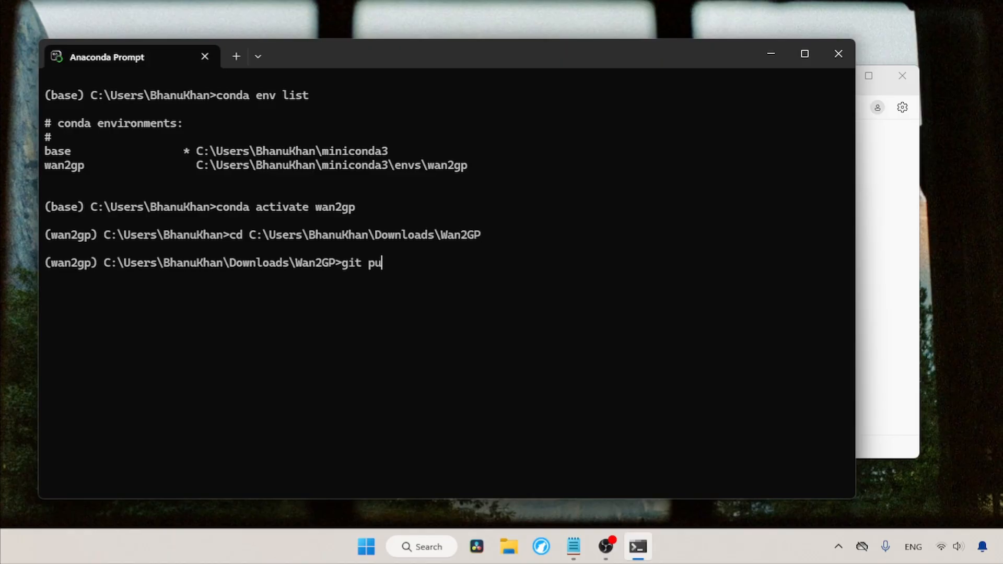
text(ll)
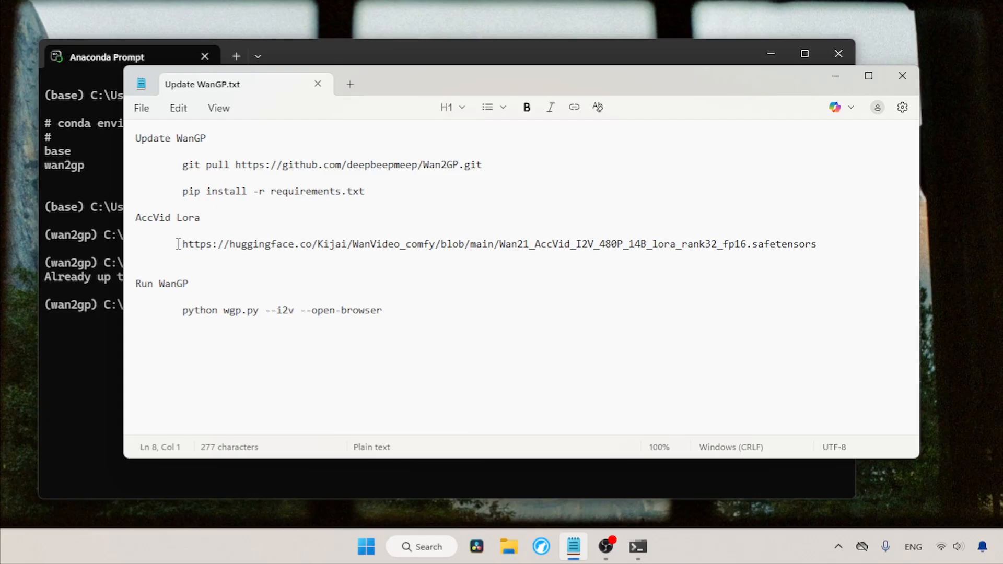
Select the AccVid LoRA URL in the notes for opening on Hugging Face
click(136, 231)
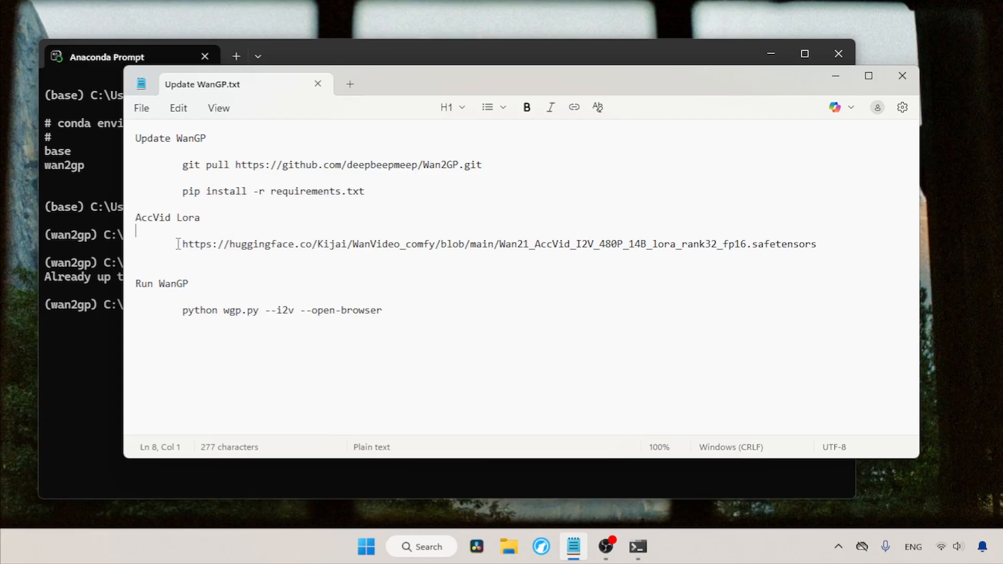
drag(182, 244, 819, 244)
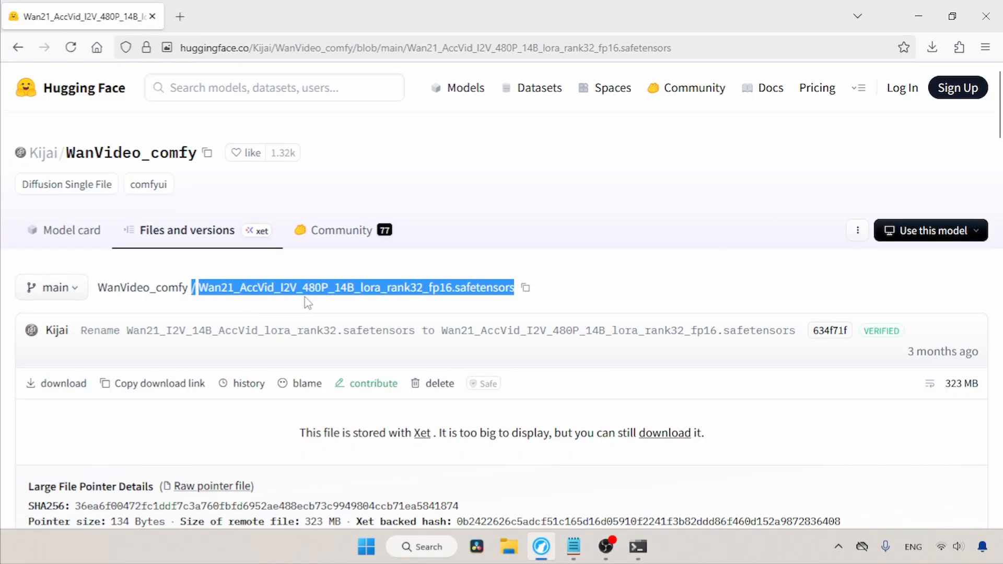
mouse_move(377, 305)
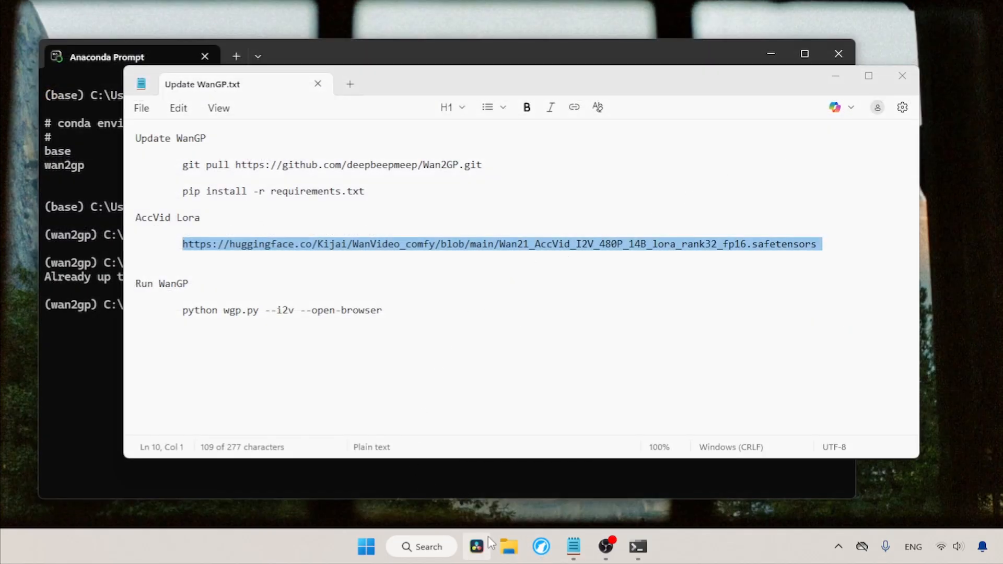
Navigate from Downloads into Wan2GP and its loras_i2v folder
click(509, 547)
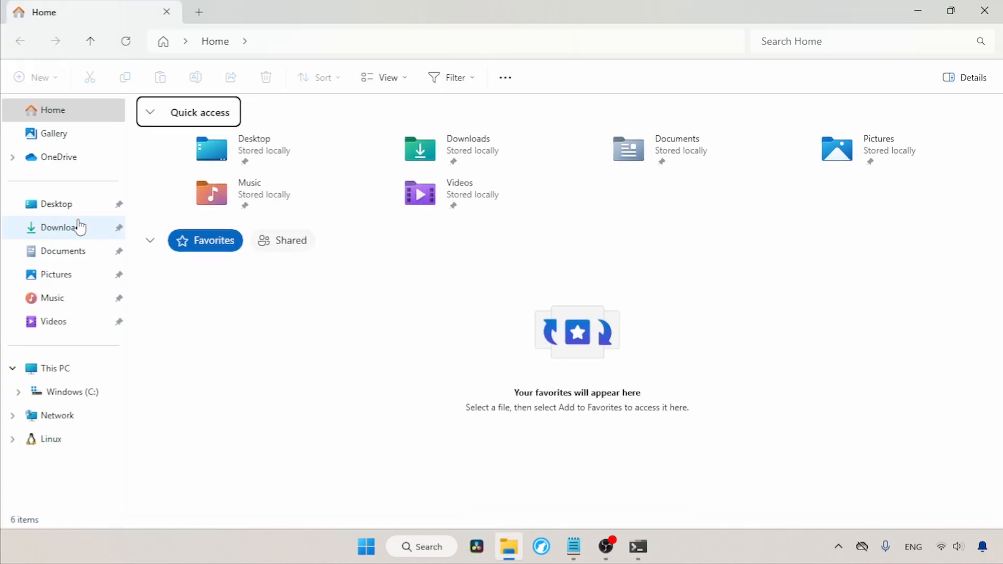
click(62, 226)
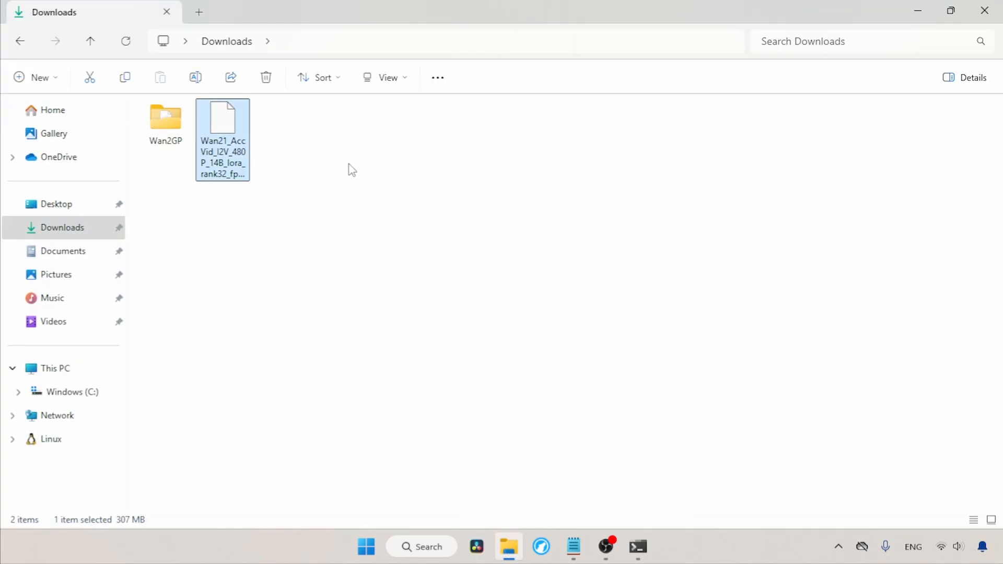
double_click(165, 118)
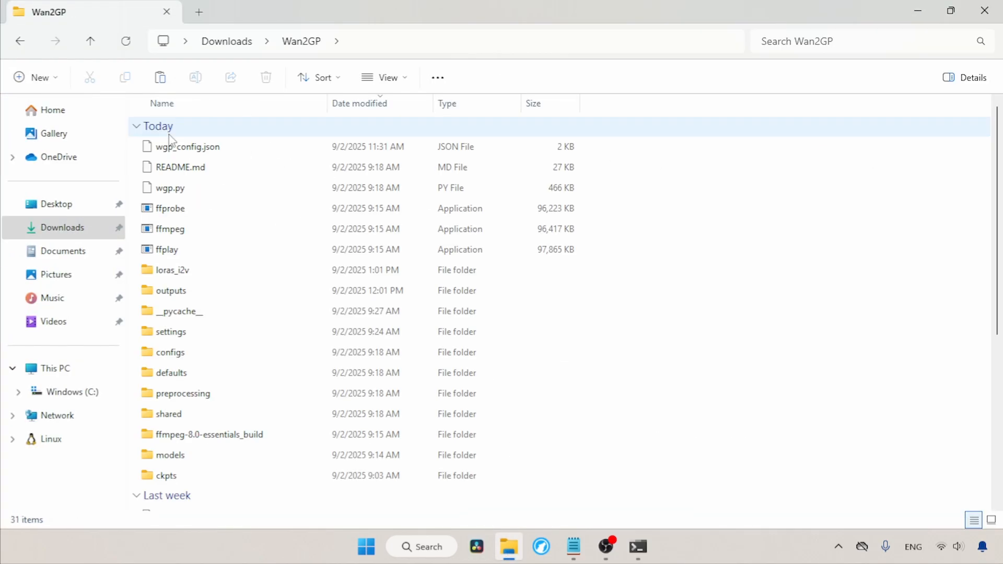
click(170, 291)
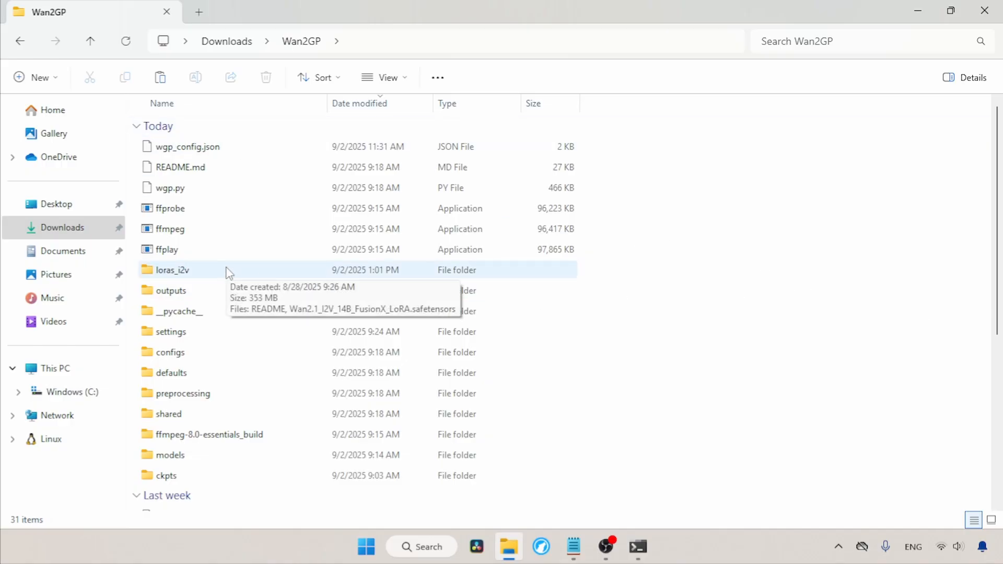
double_click(171, 269)
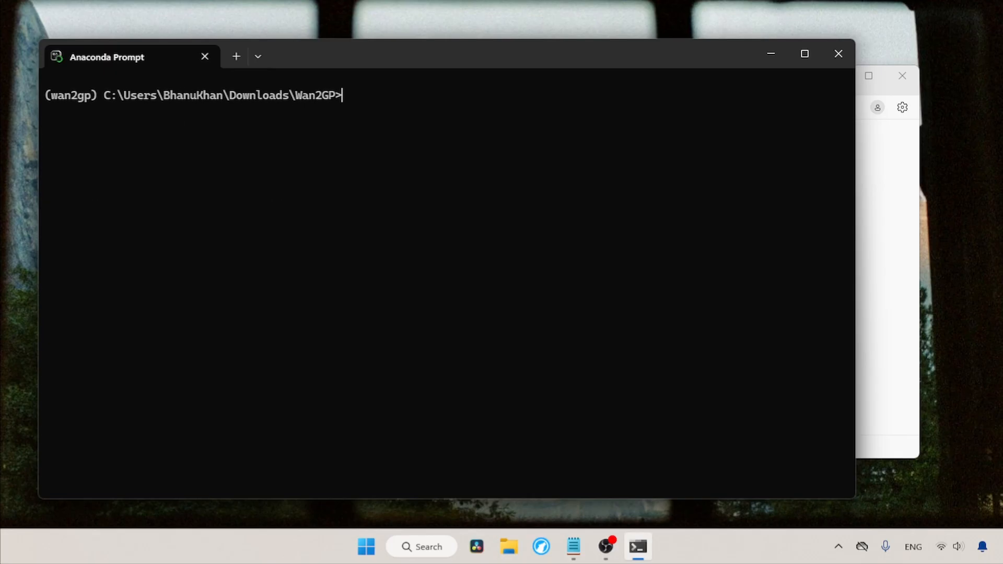
Start WanGP with 'python wgp.py --i2v --open-browser'
text(python wg)
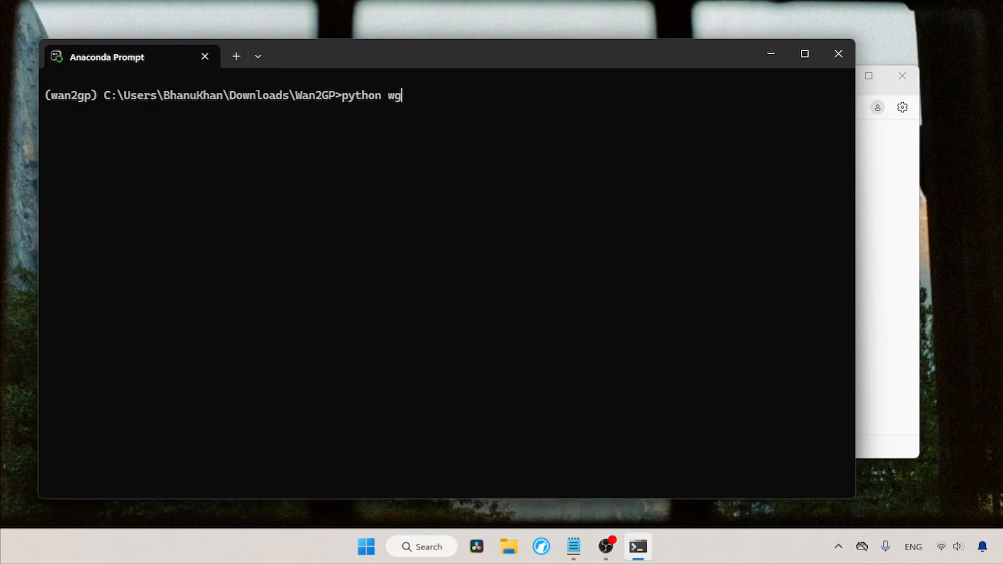
text(p.py --i)
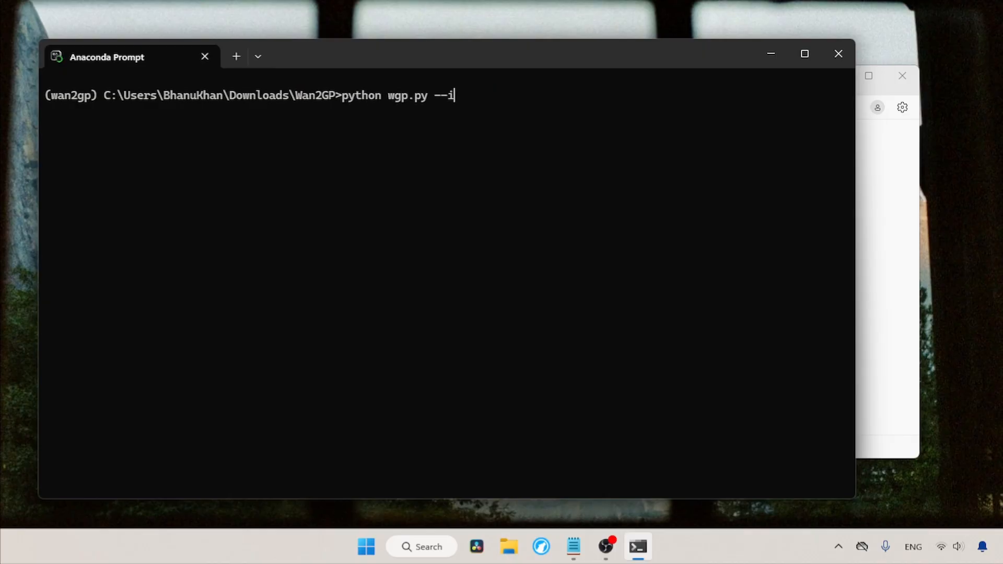
text(2v --open-brows)
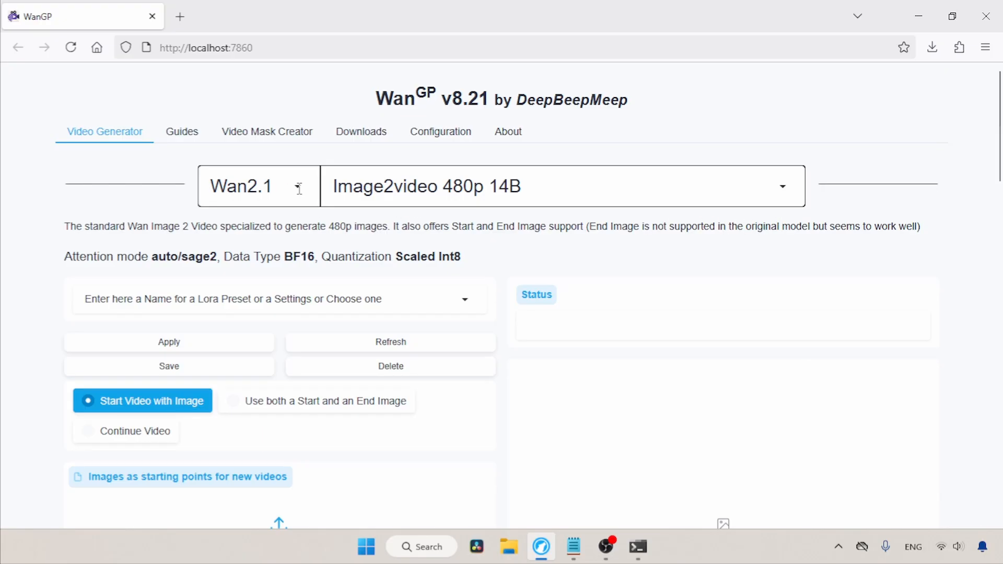
Select Infinitetalk Single Speaker 480p from the model list
click(564, 186)
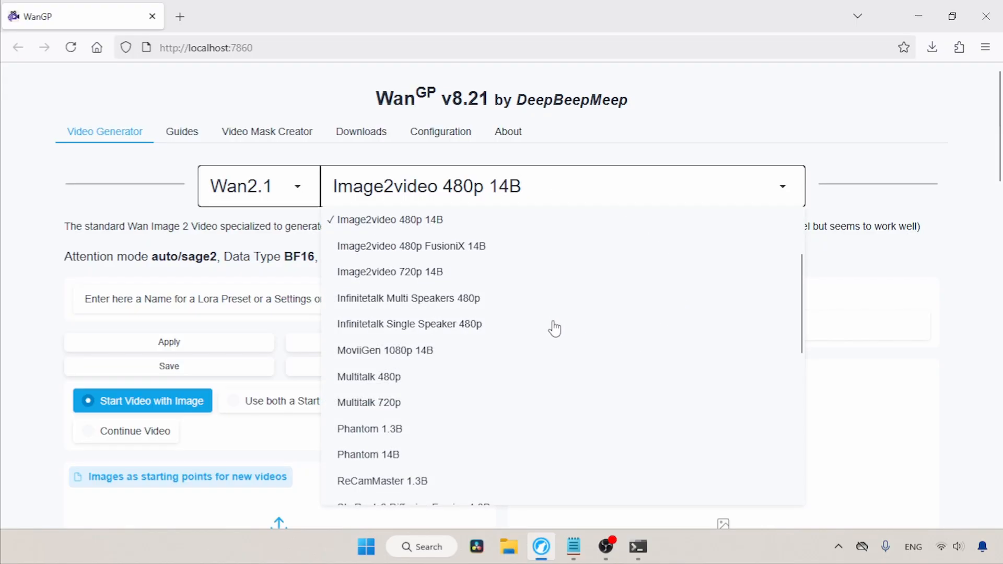
mouse_move(566, 310)
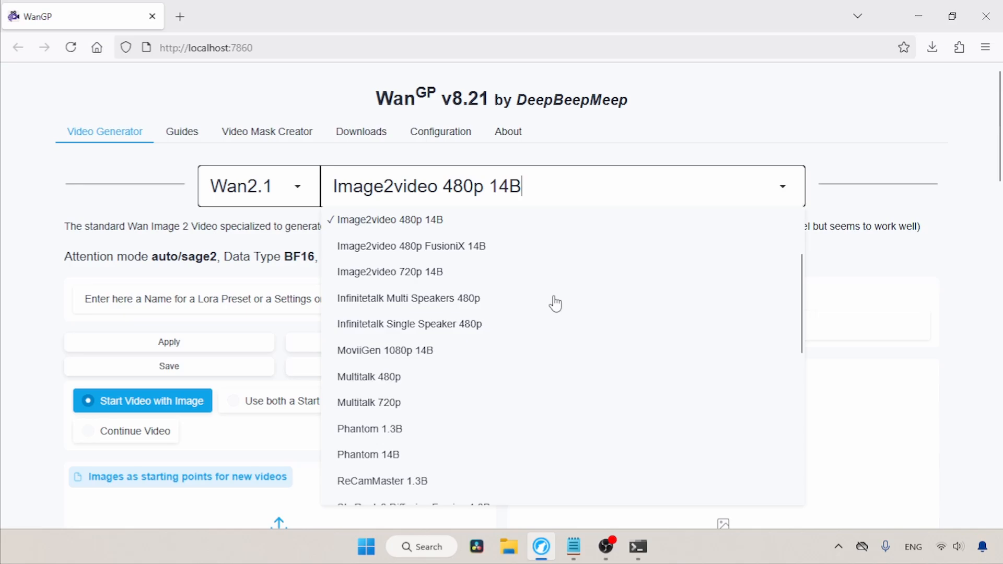
mouse_move(448, 329)
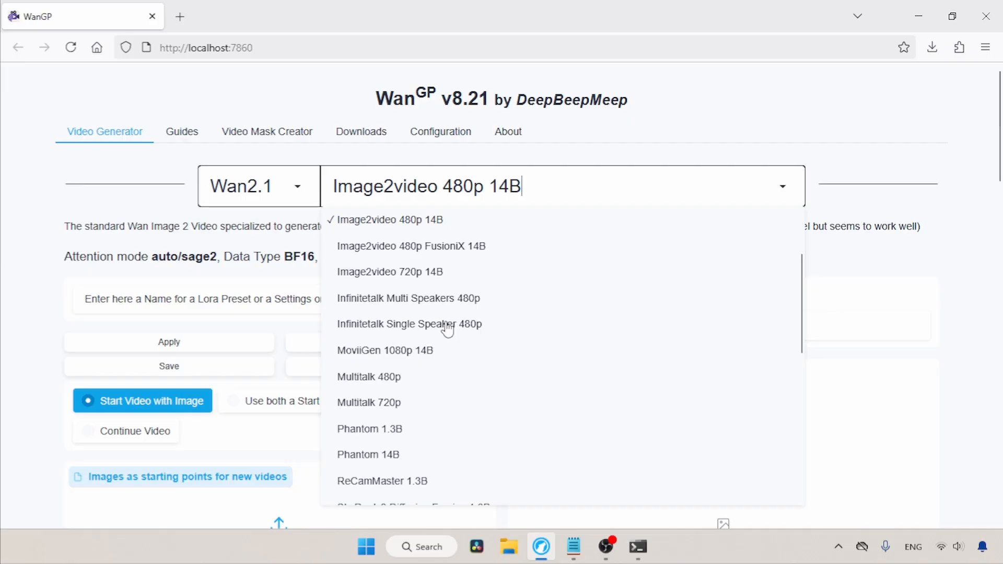
click(408, 324)
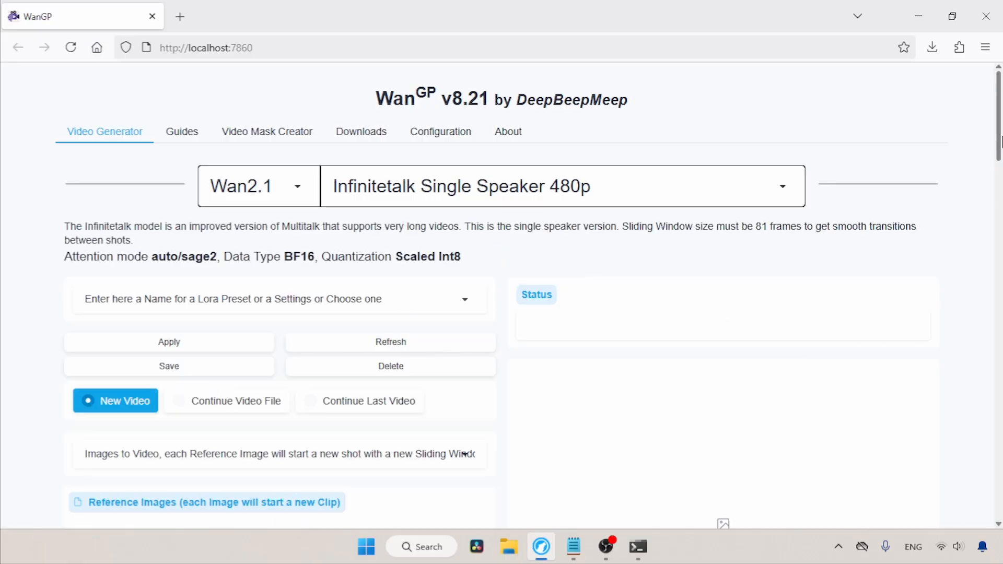
scroll(down, 3)
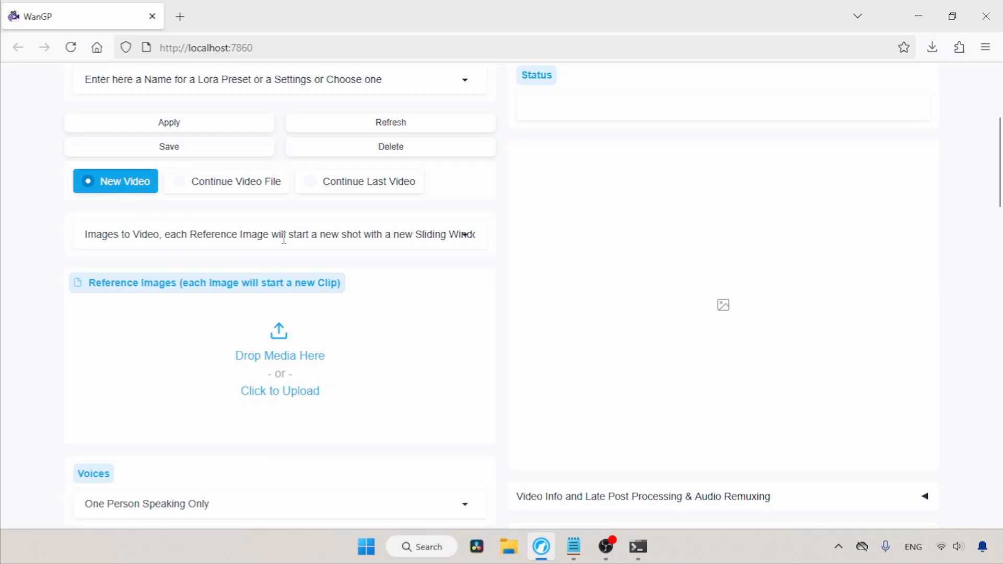
click(279, 234)
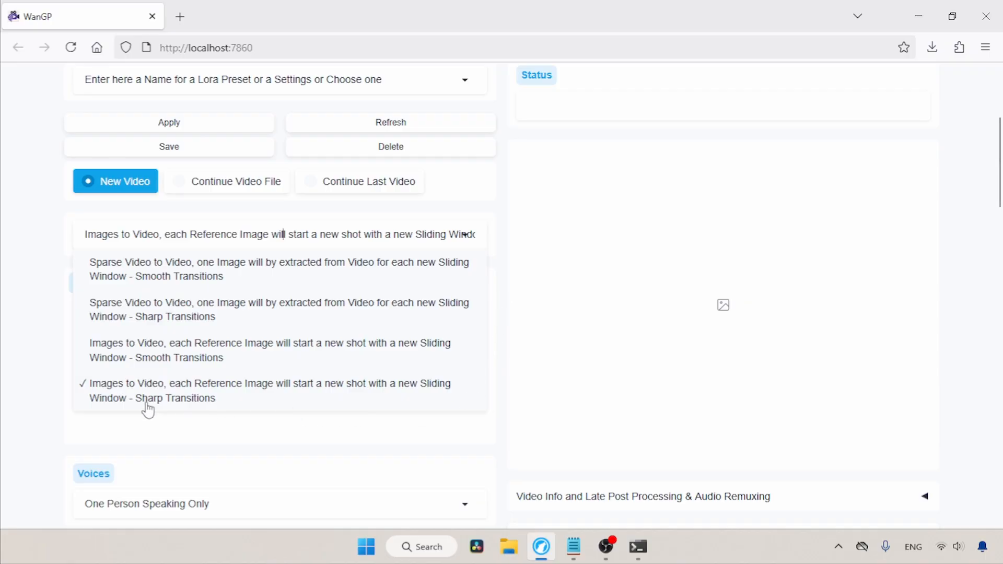
mouse_move(266, 397)
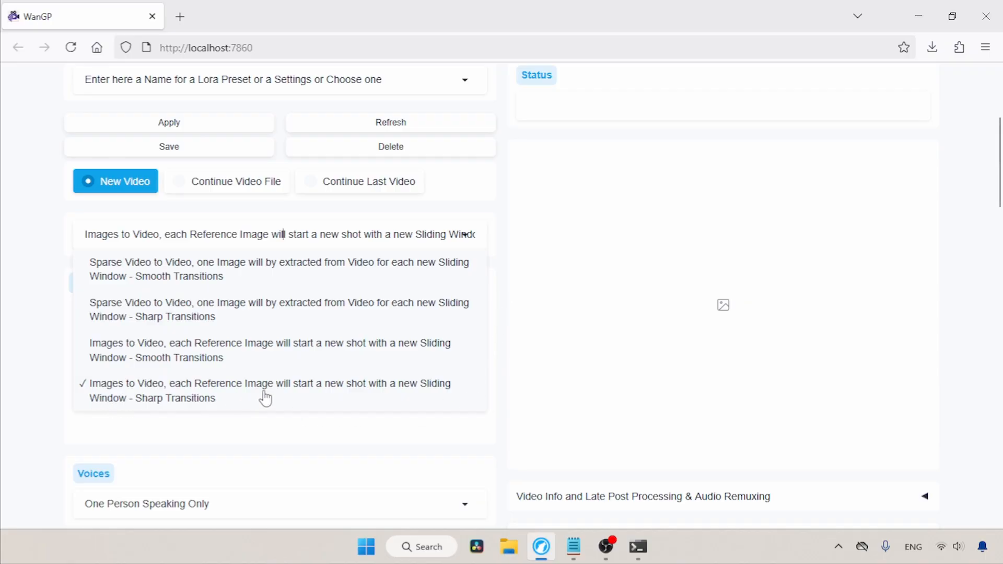
mouse_move(274, 392)
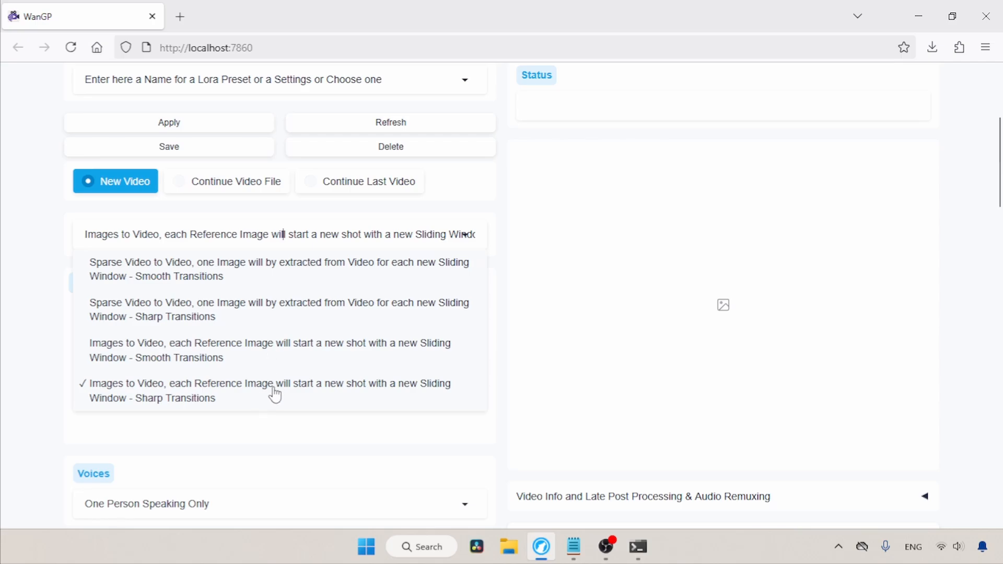
mouse_move(271, 367)
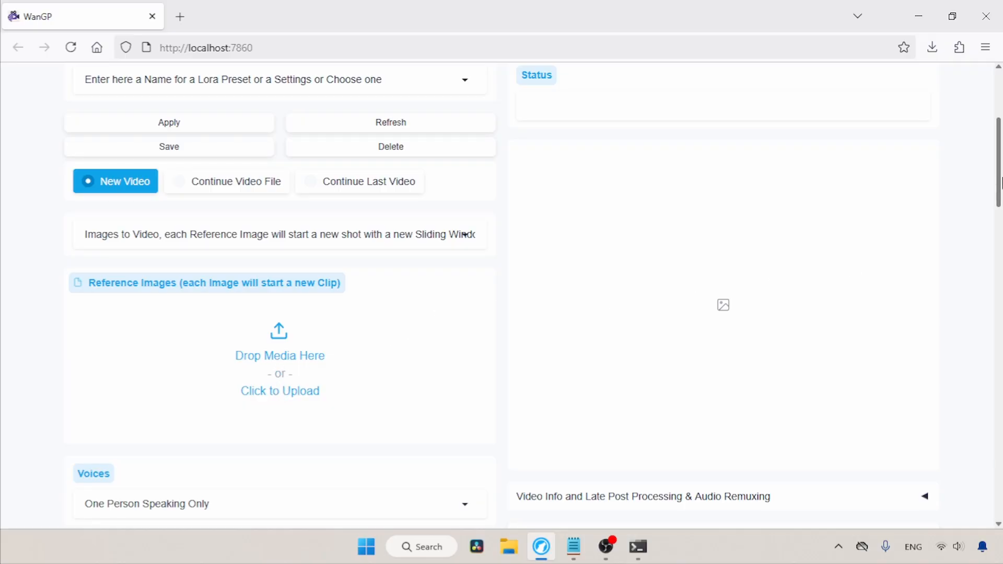
Upload the woman's portrait as the reference image
scroll(down, 3)
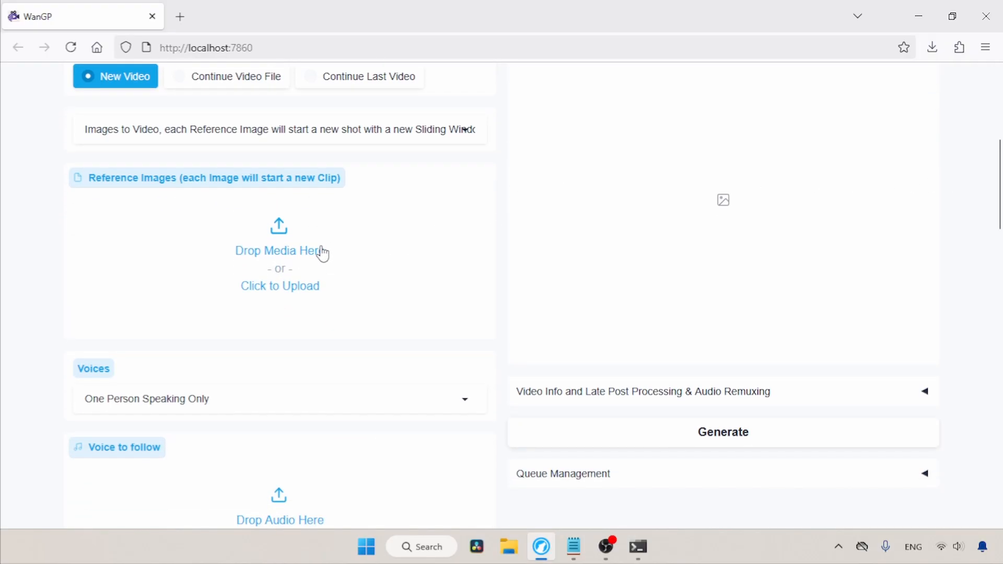
click(280, 287)
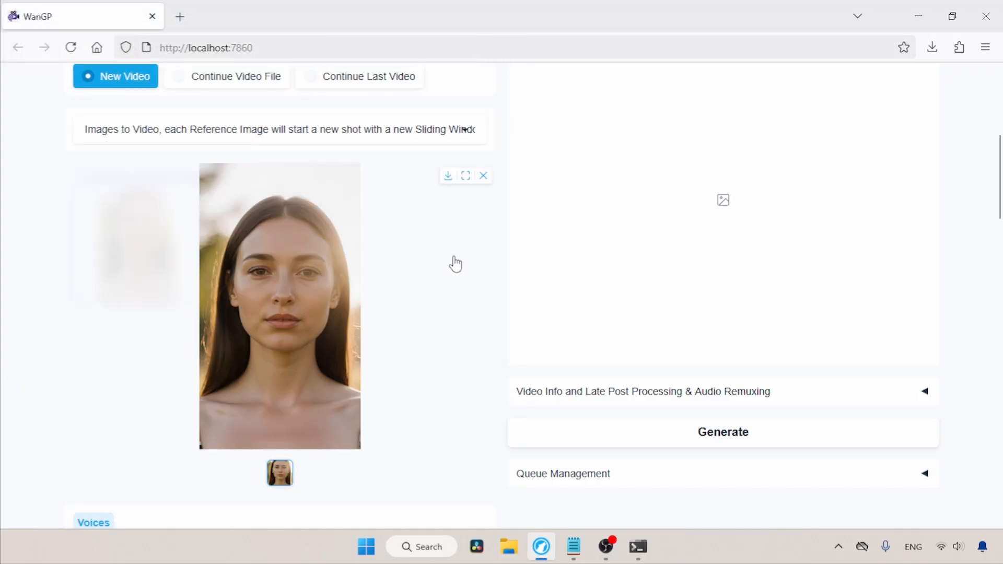
Load Story_single_Part1 from the Music folder as the voice audio
scroll(down, 3)
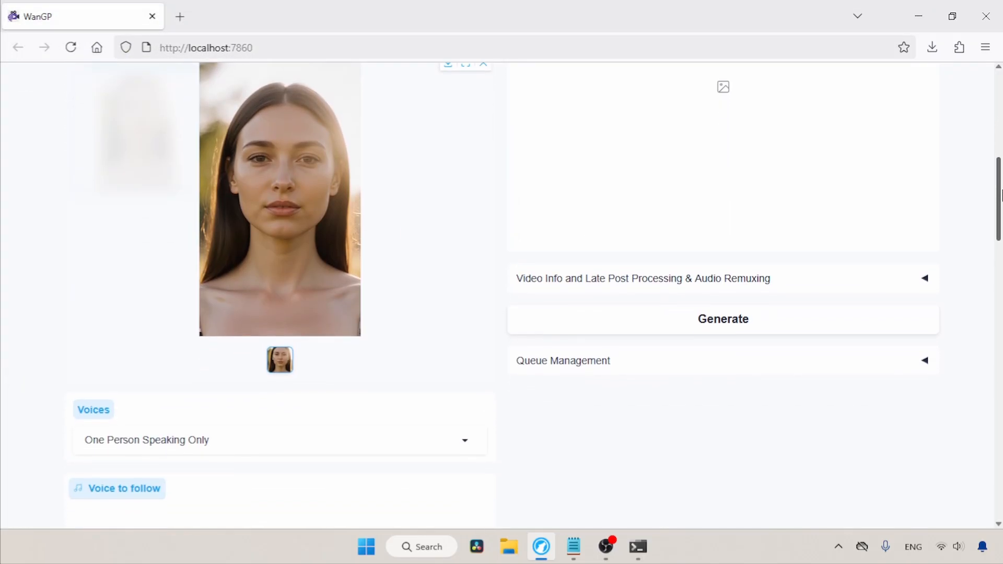
scroll(down, 3)
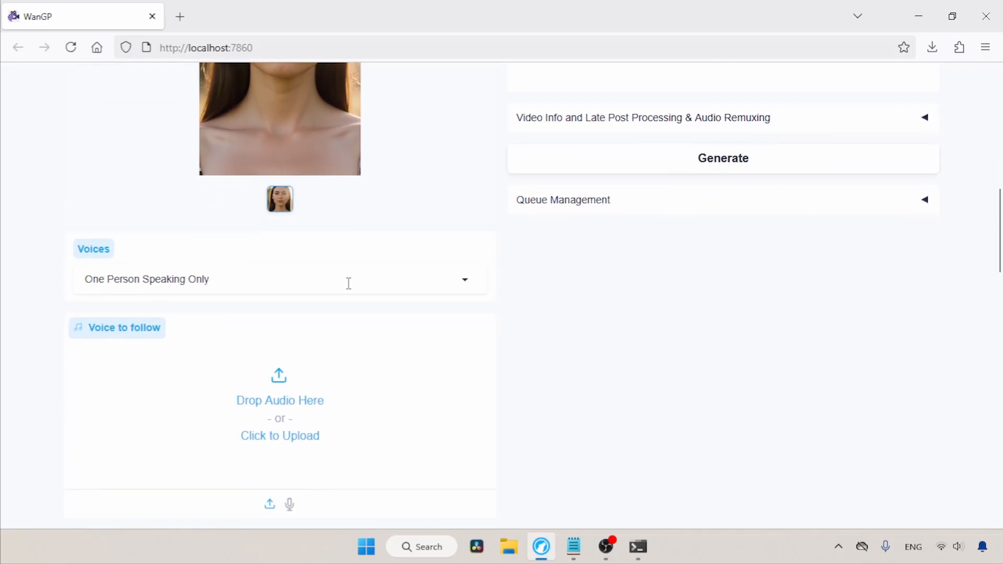
mouse_move(301, 397)
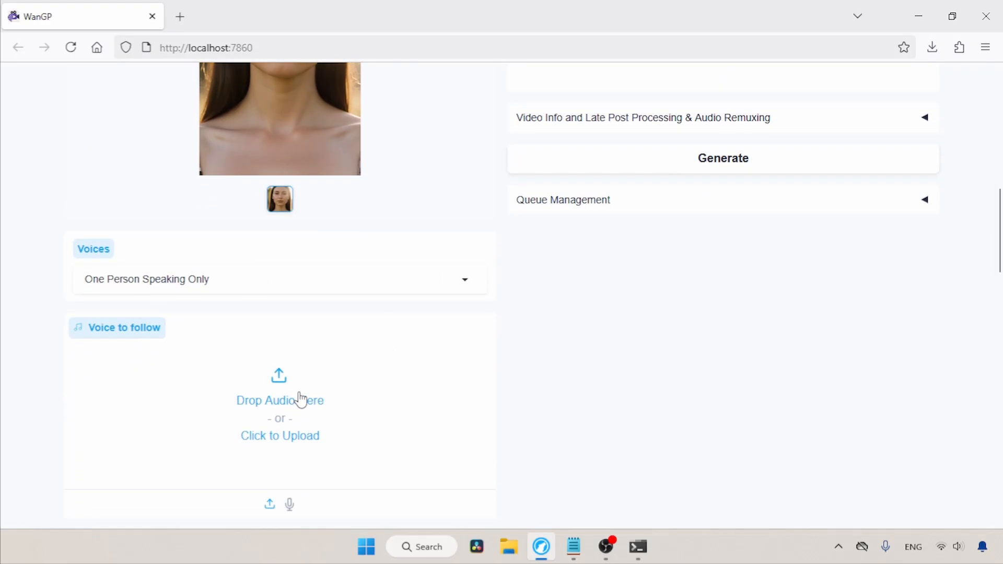
click(280, 436)
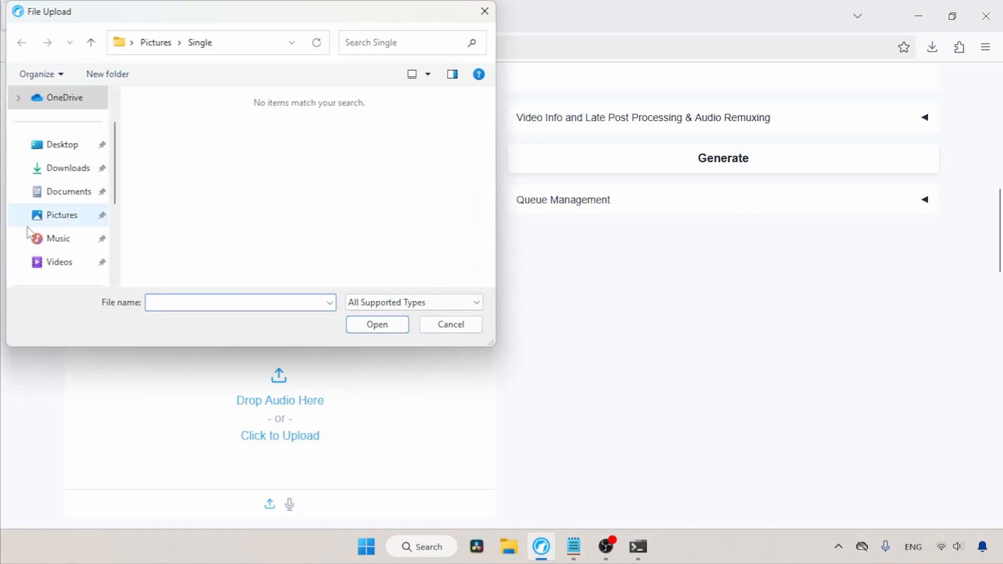
click(187, 159)
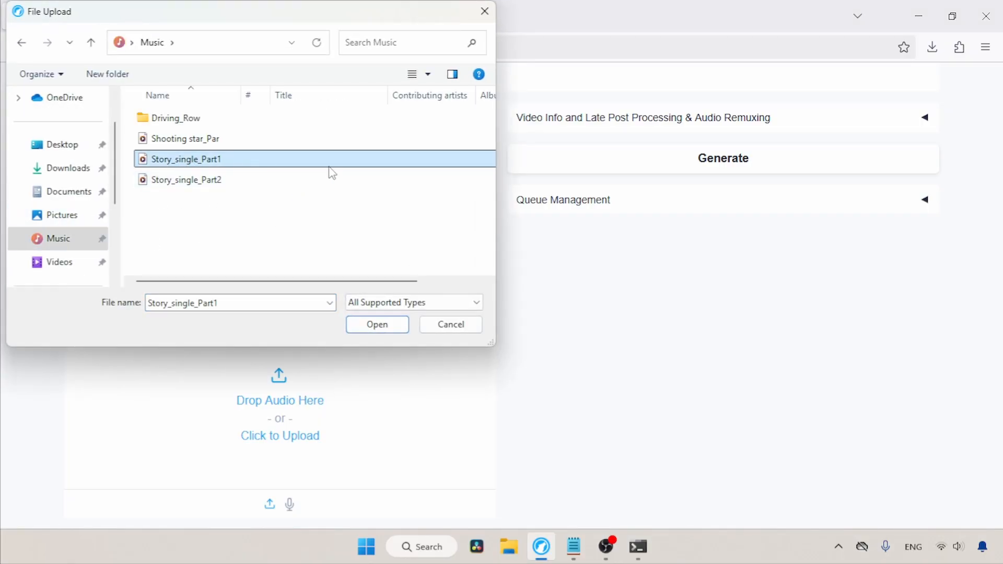
click(377, 324)
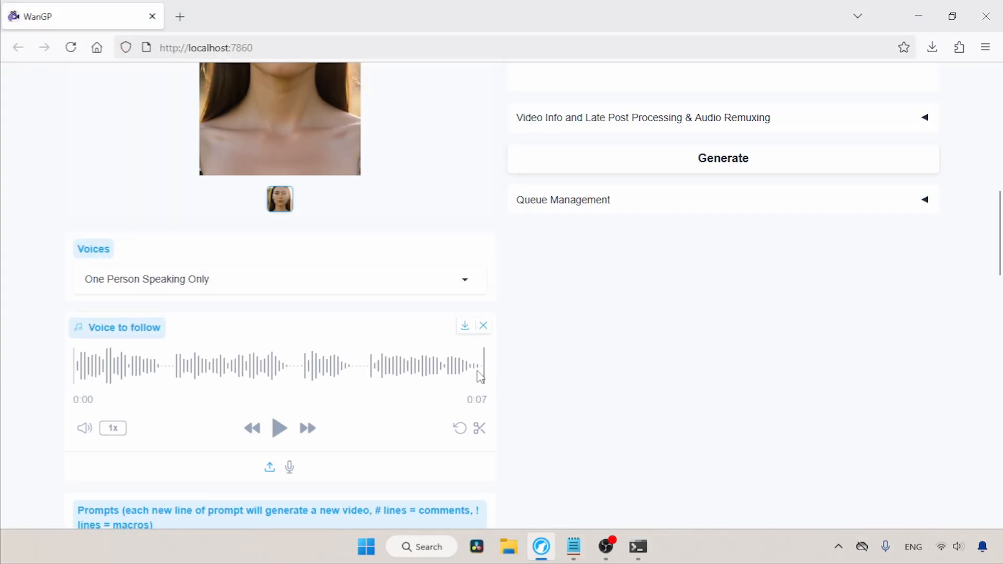
Set Max Resolution to portrait 480x832 (9:16)
scroll(down, 3)
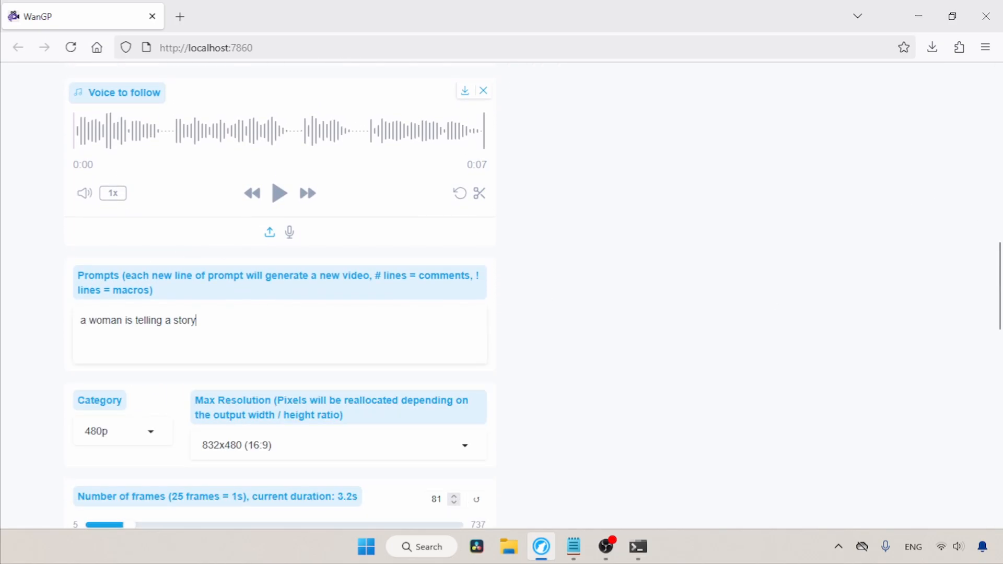
scroll(down, 3)
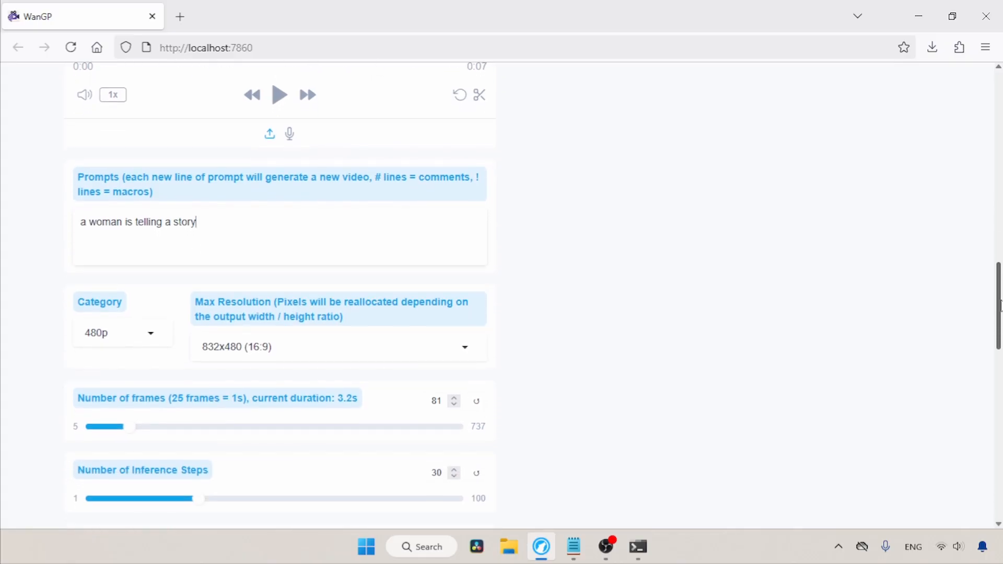
scroll(down, 3)
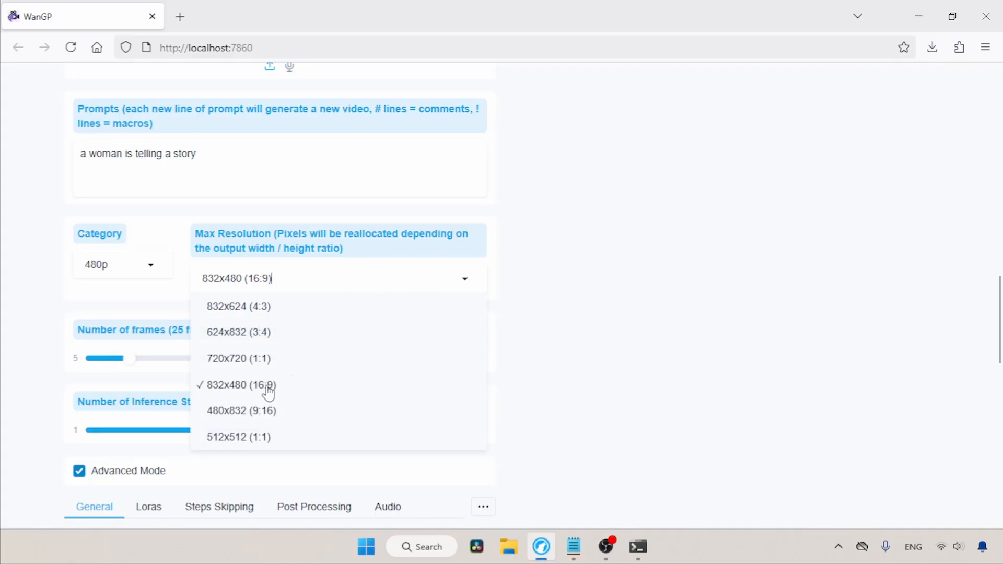
mouse_move(278, 419)
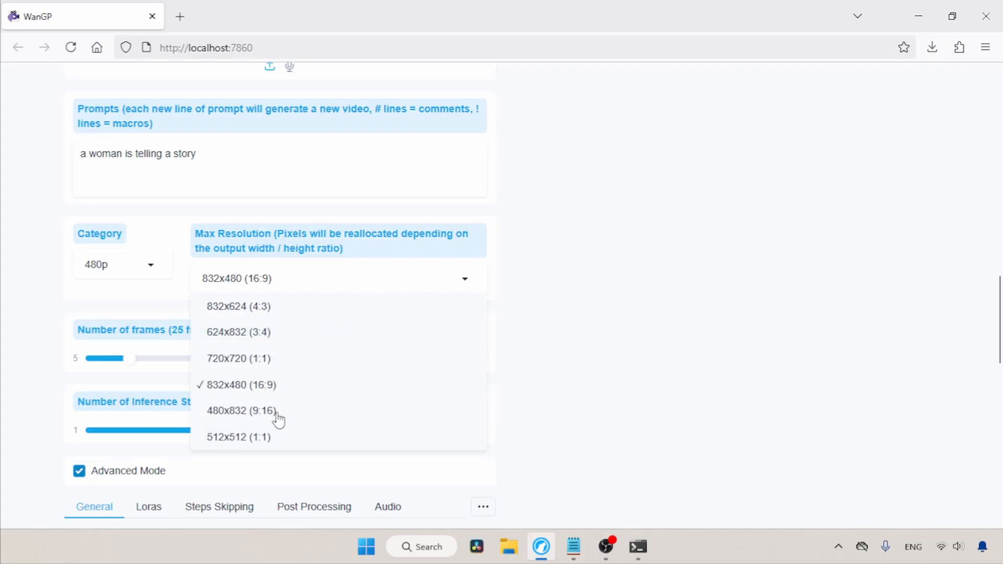
click(240, 410)
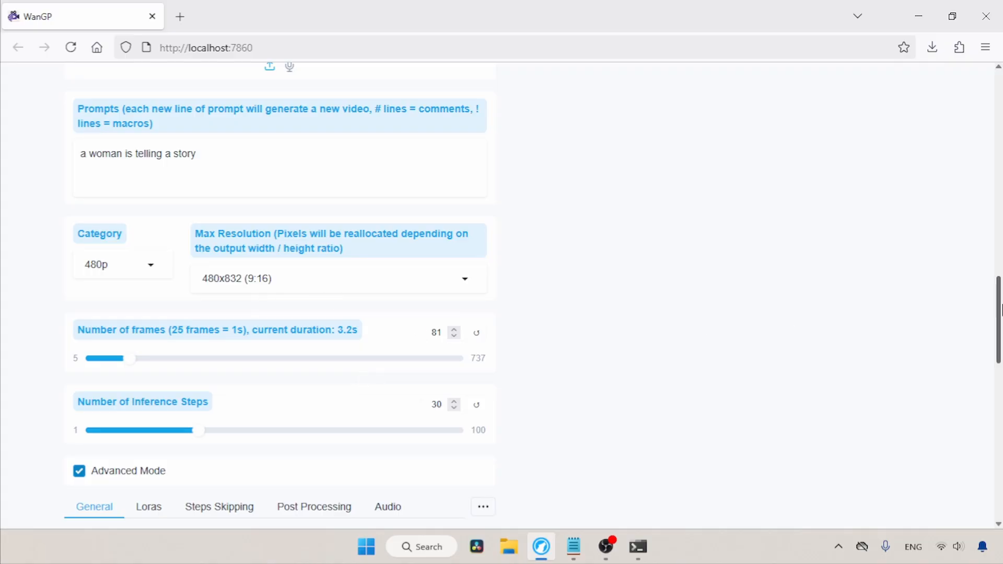
scroll(down, 3)
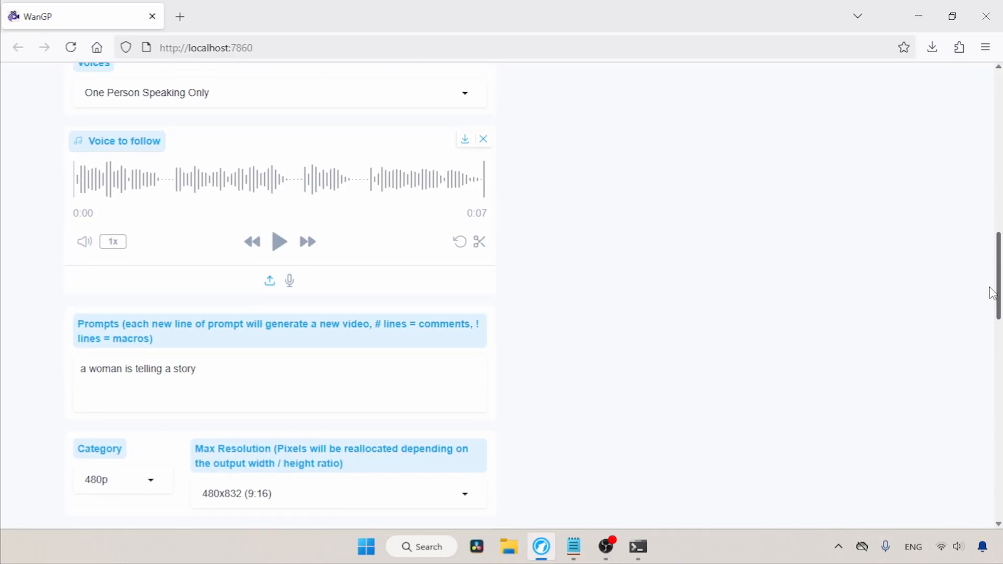
scroll(down, 3)
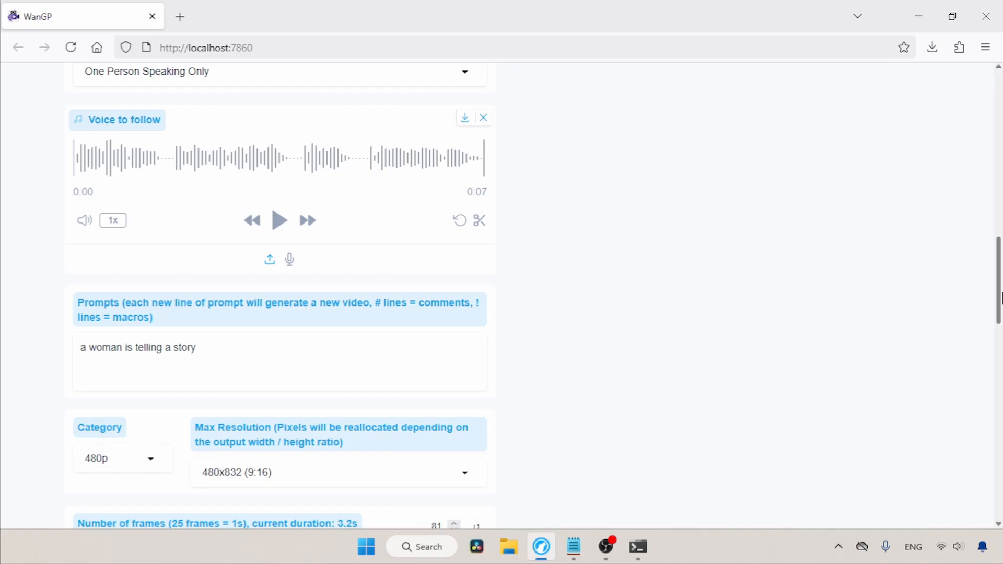
Set the number of frames to 200 for an 8.0-second video
scroll(down, 3)
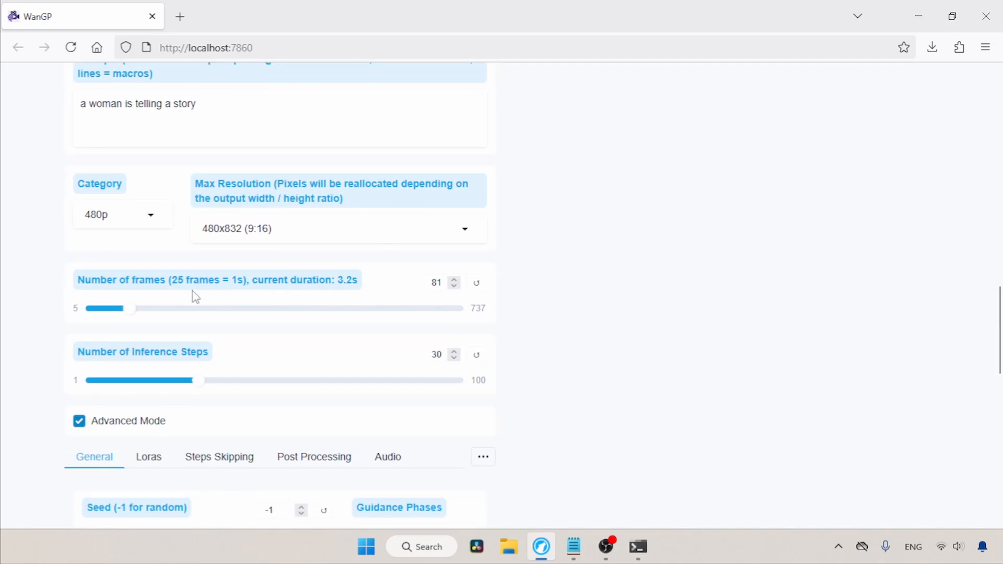
mouse_move(187, 298)
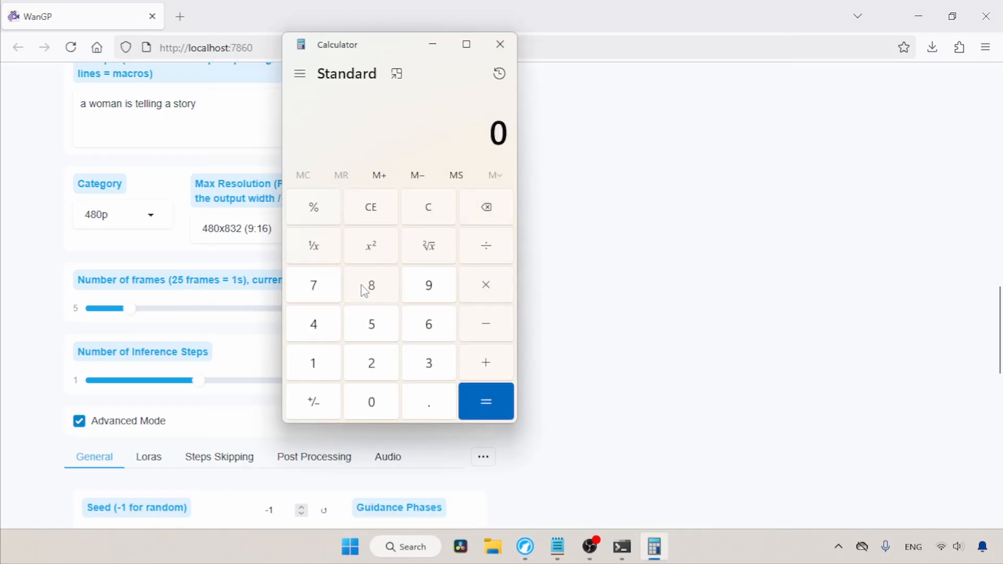
click(501, 44)
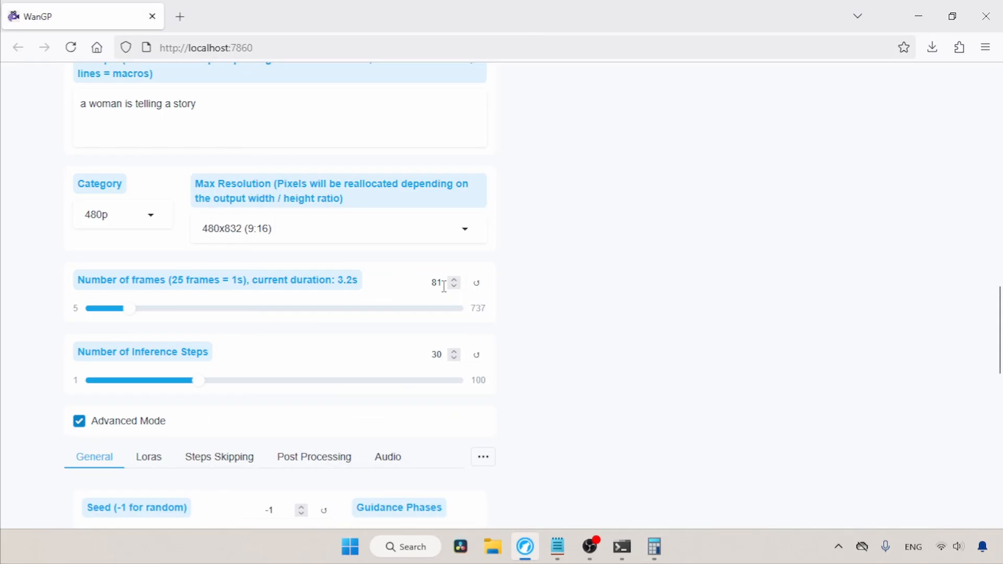
text(200)
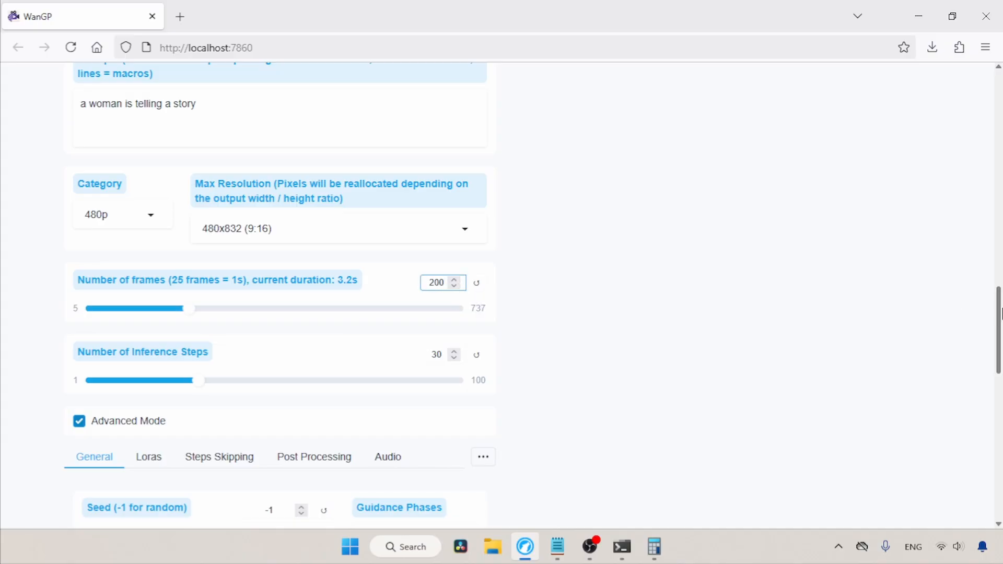
Reduce the number of inference steps to 6
scroll(down, 3)
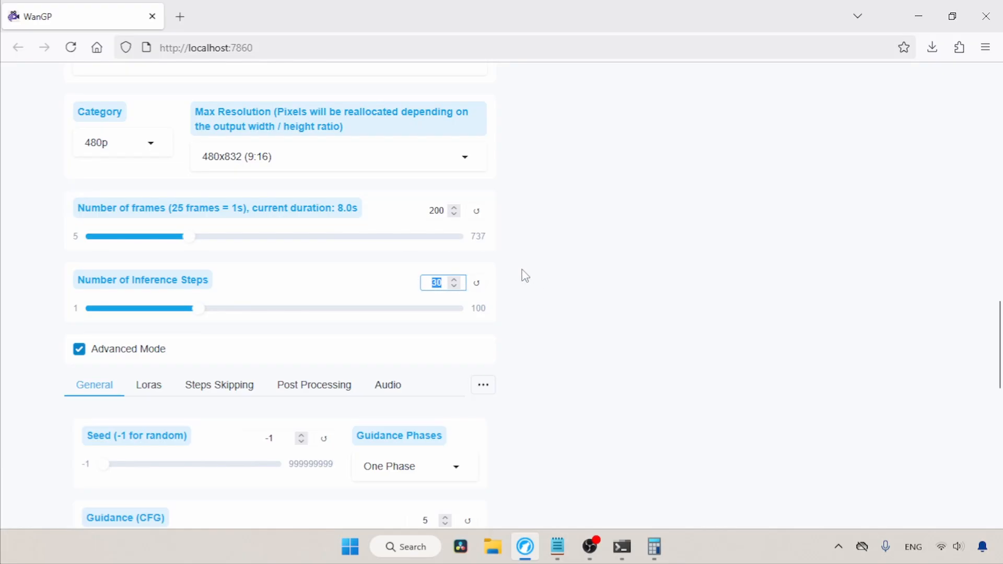
text(6)
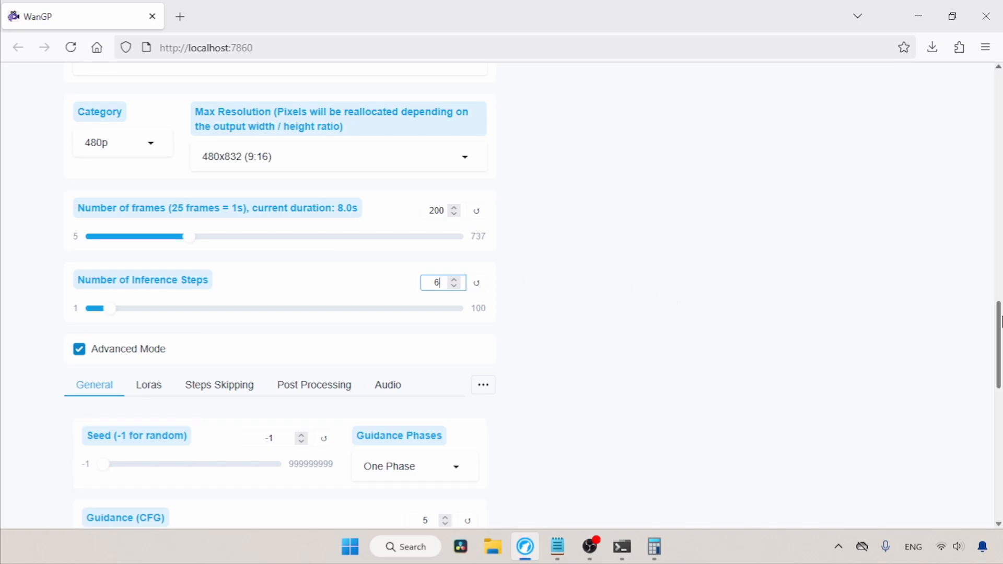
Scroll down to the General settings where Guidance (CFG) is set to 1
scroll(down, 3)
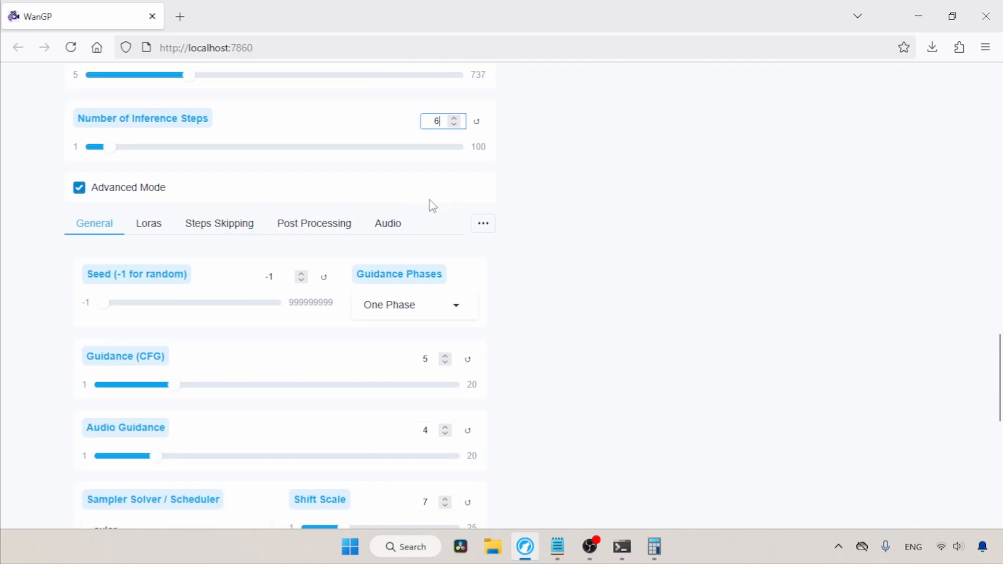
mouse_move(984, 346)
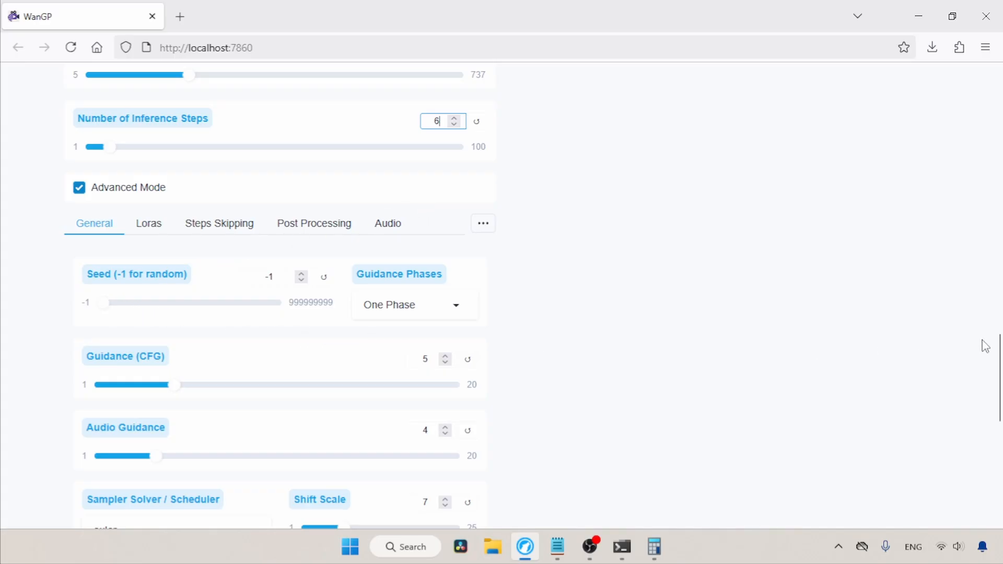
scroll(down, 3)
text(1)
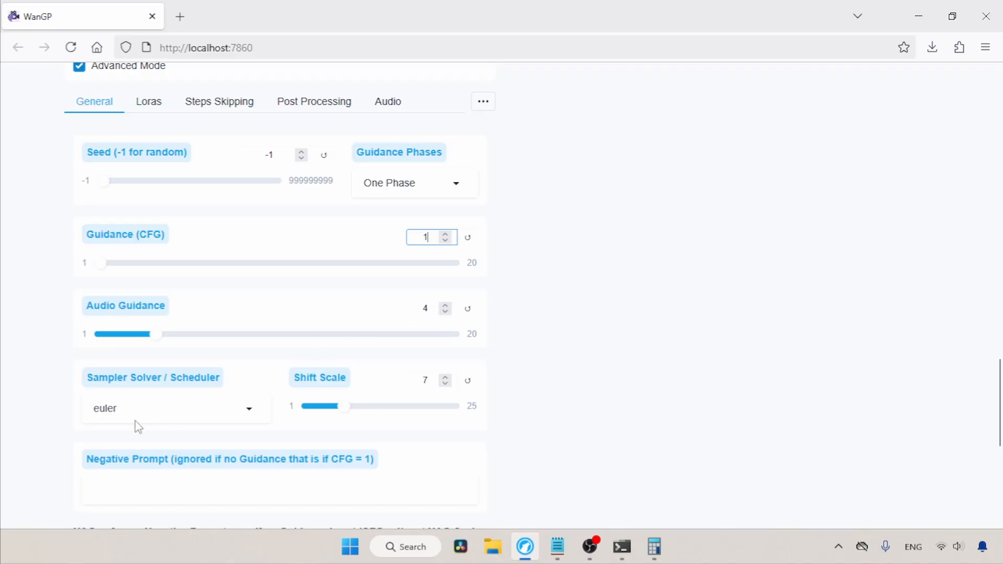
mouse_move(438, 399)
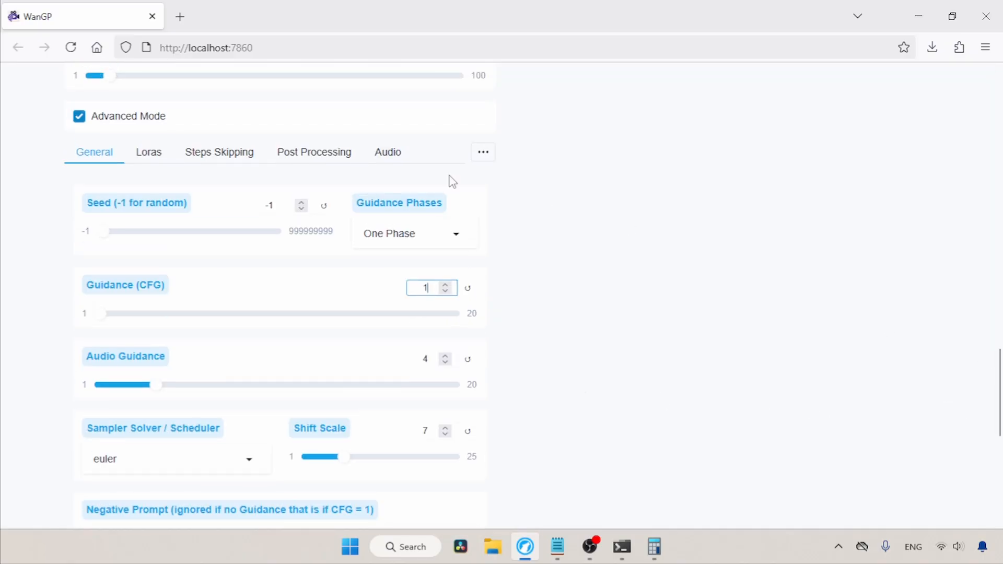
Activate the Wan21_AccVid_I2V_480P_14B_lora_rank32_fp16 lora from the Activated Loras list
click(149, 151)
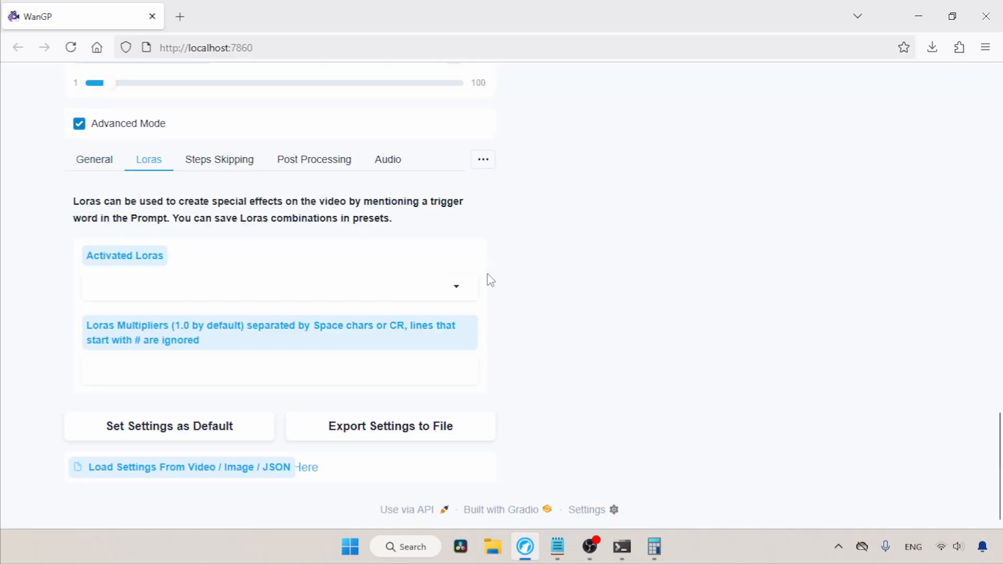
click(278, 286)
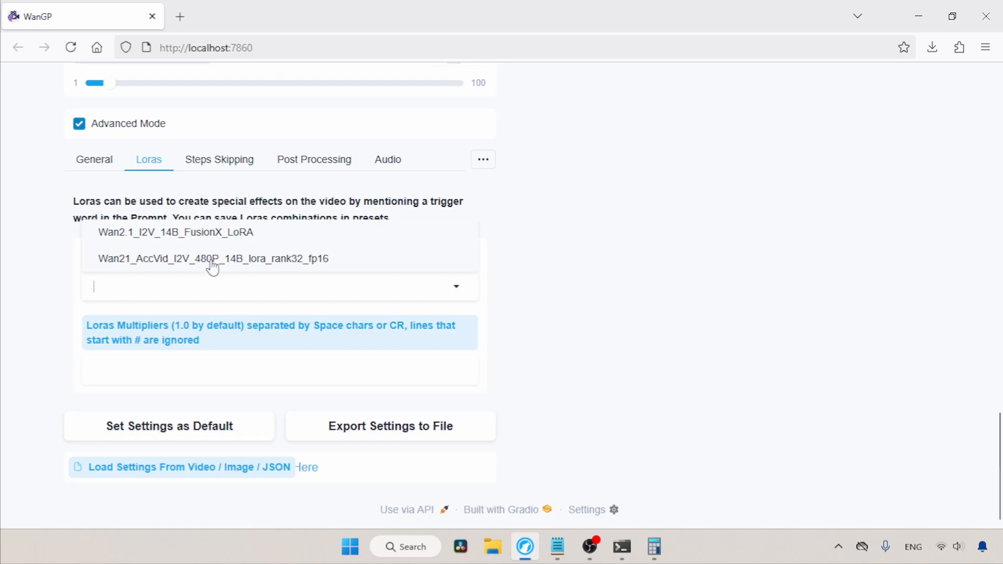
click(212, 259)
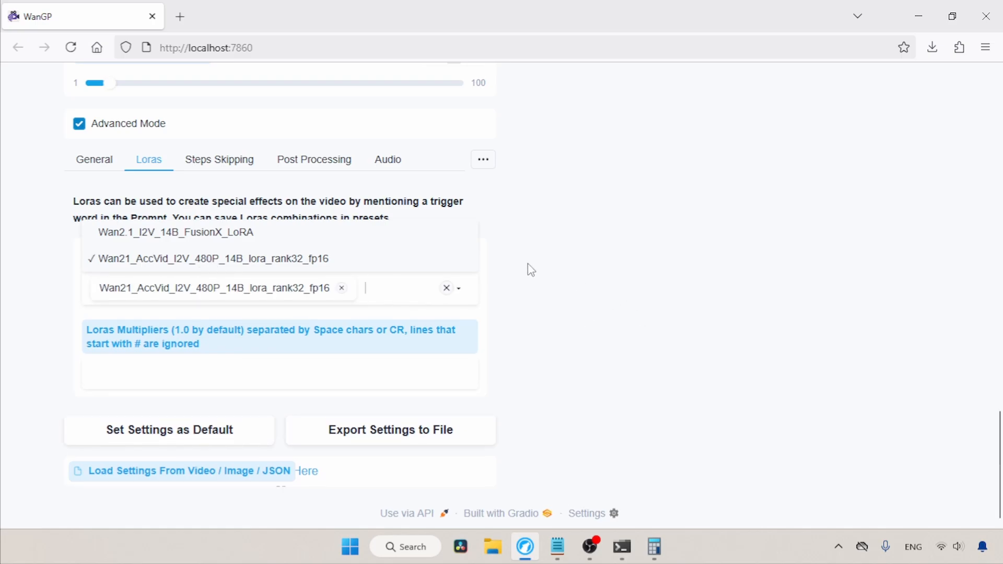
click(212, 258)
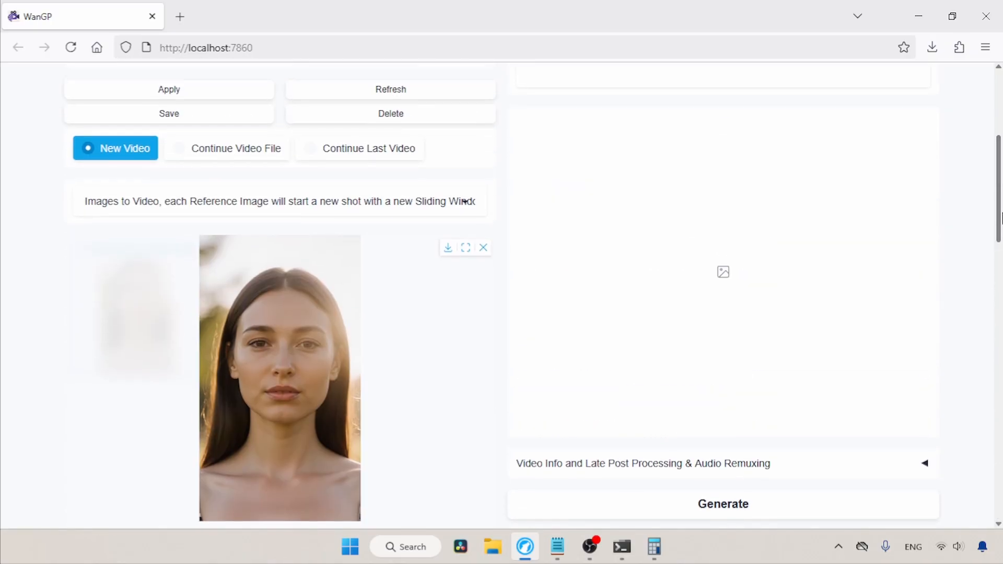
mouse_move(838, 348)
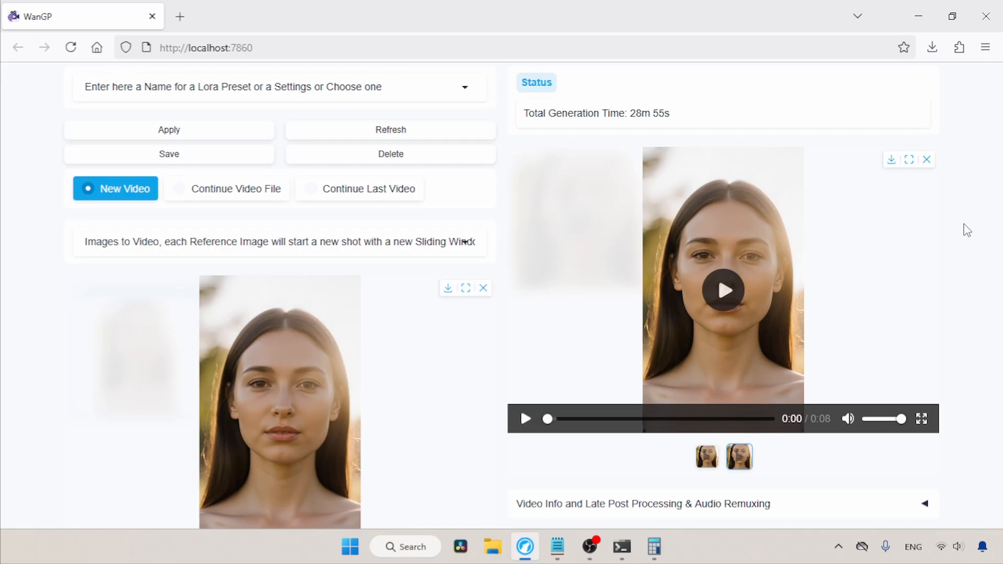
Play the finished 8-second talking video of the woman
click(723, 291)
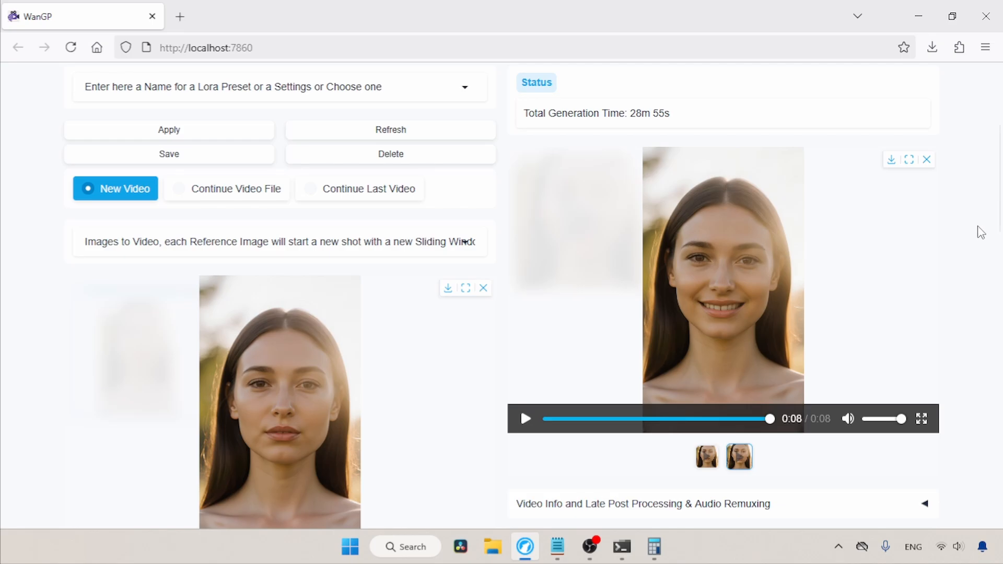
Expand Video Info to show the generated video's settings
scroll(down, 3)
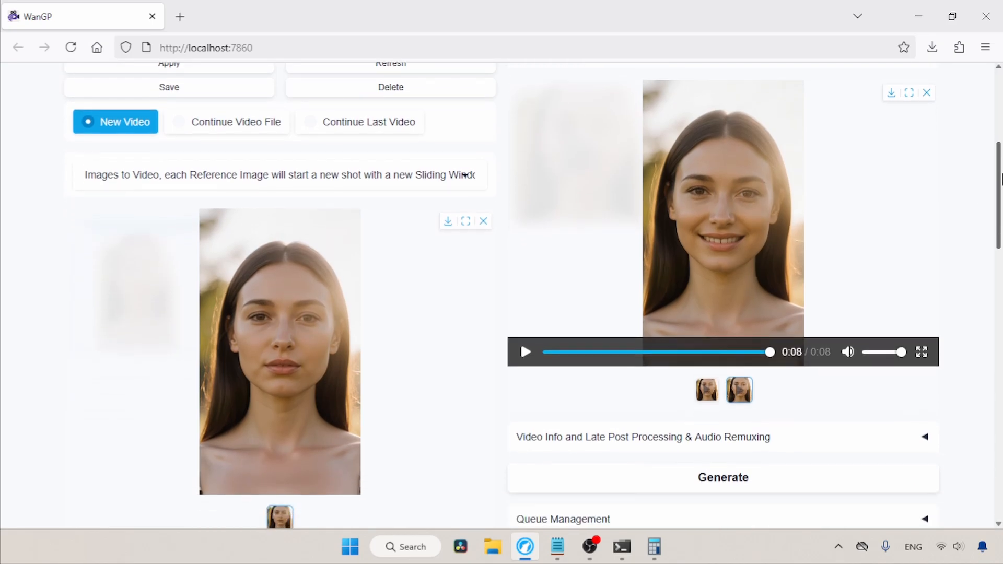
scroll(down, 3)
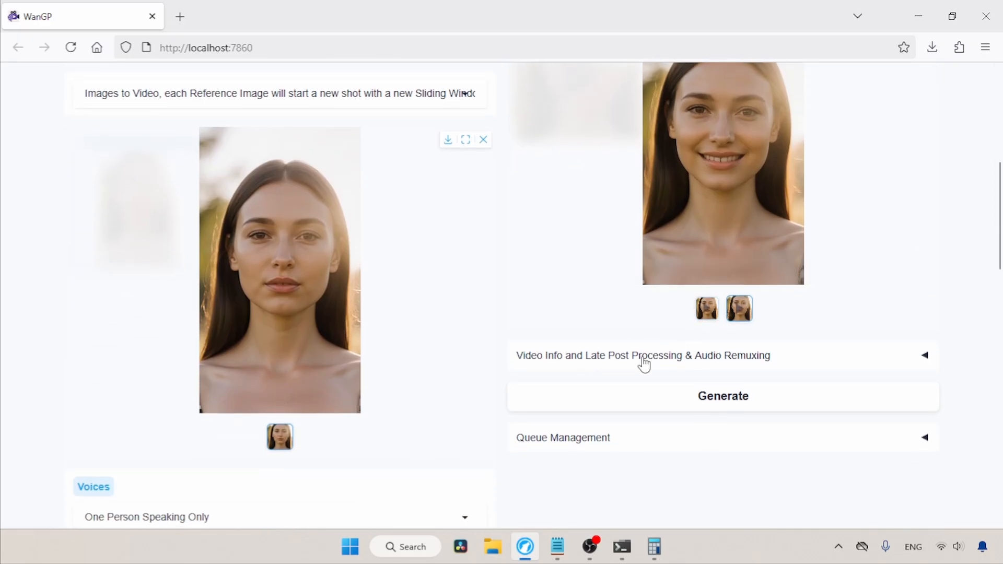
click(643, 356)
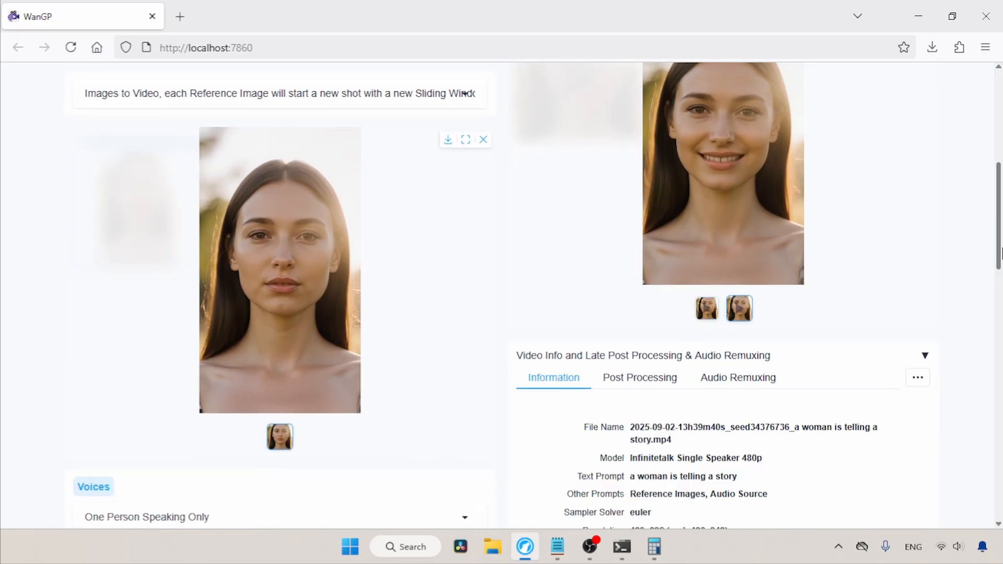
Copy the generated video to the control video and source video inputs
scroll(down, 3)
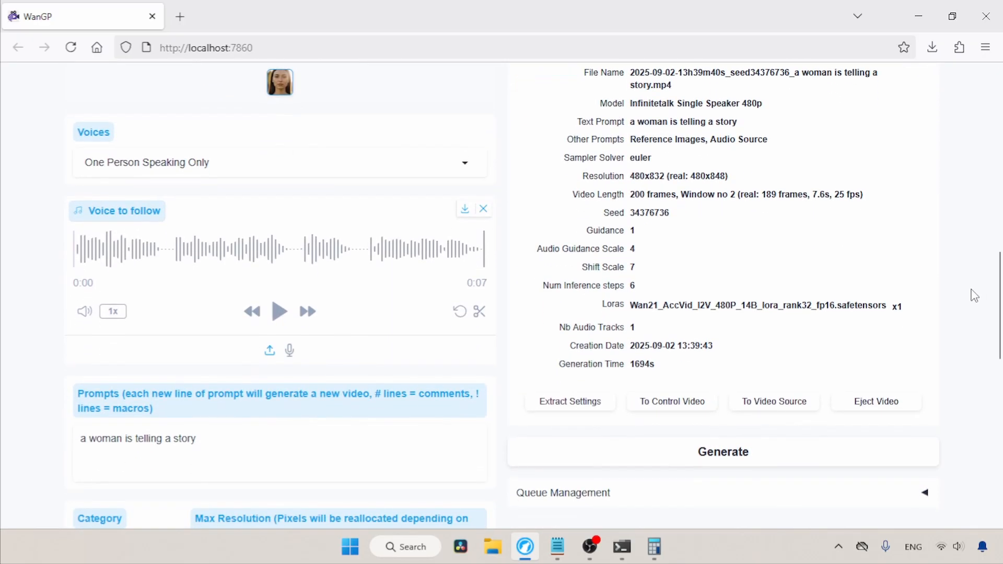
click(671, 401)
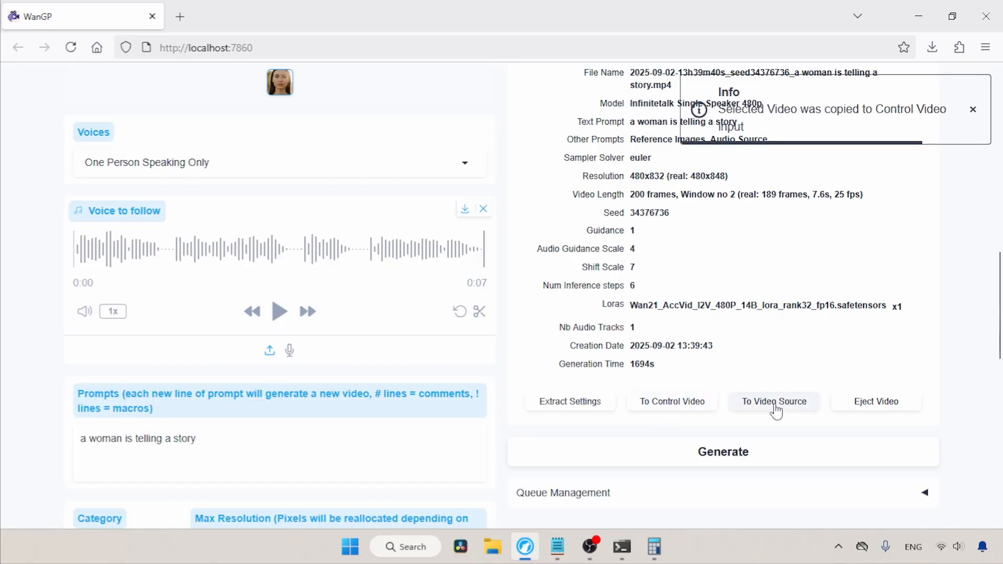
click(774, 401)
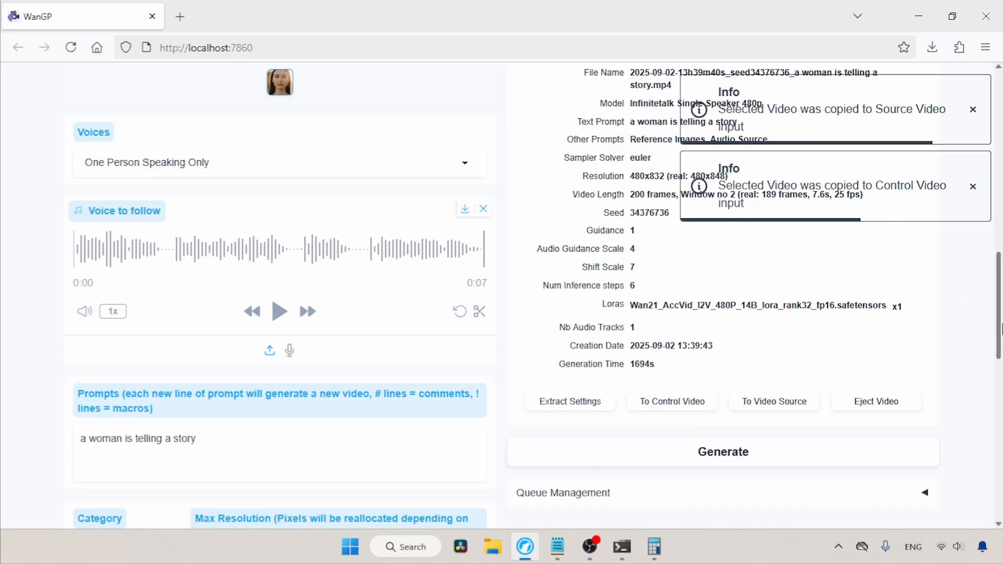